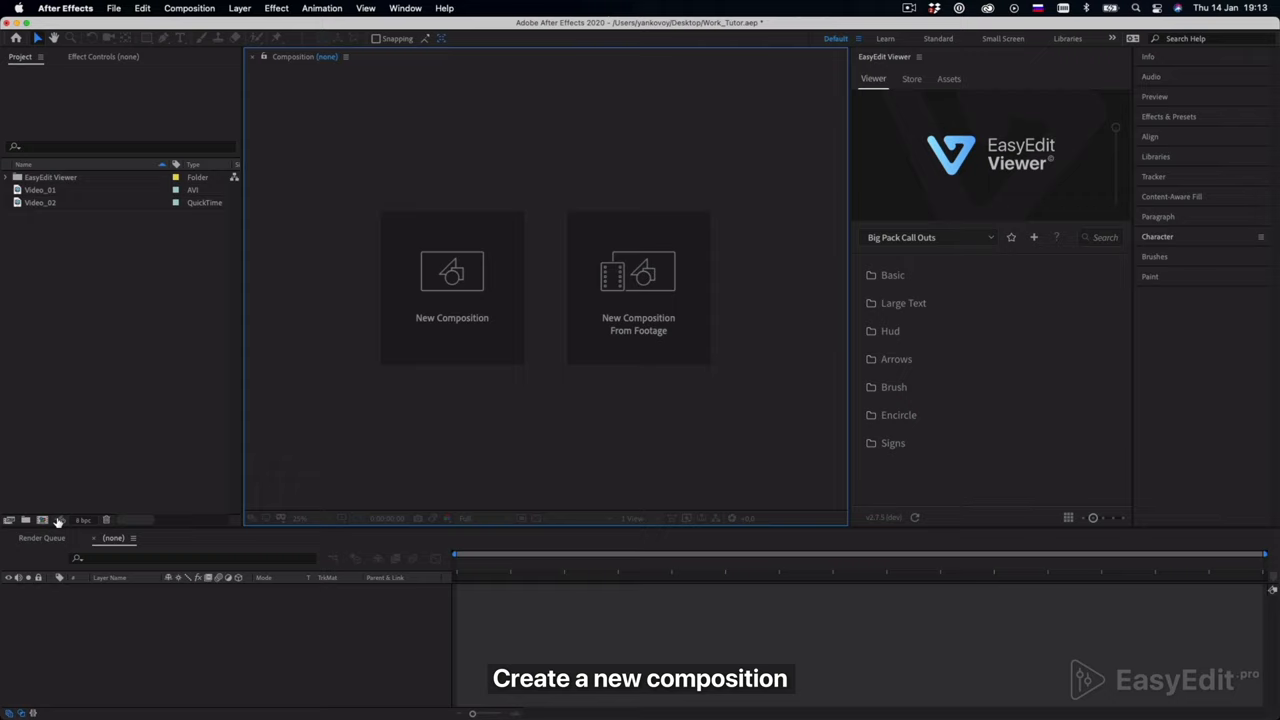
Create Comp 1 with default settings and add the Video_01 boat clip as its layer
left_click(452, 272)
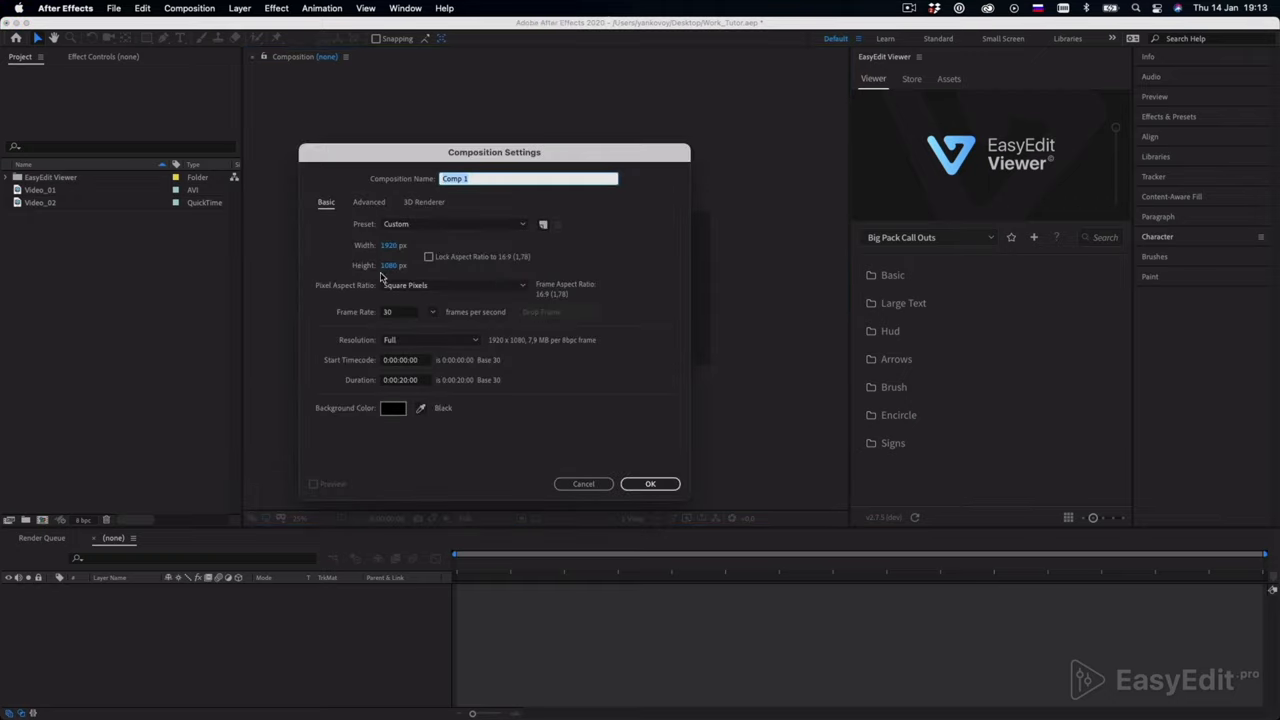
left_click(650, 484)
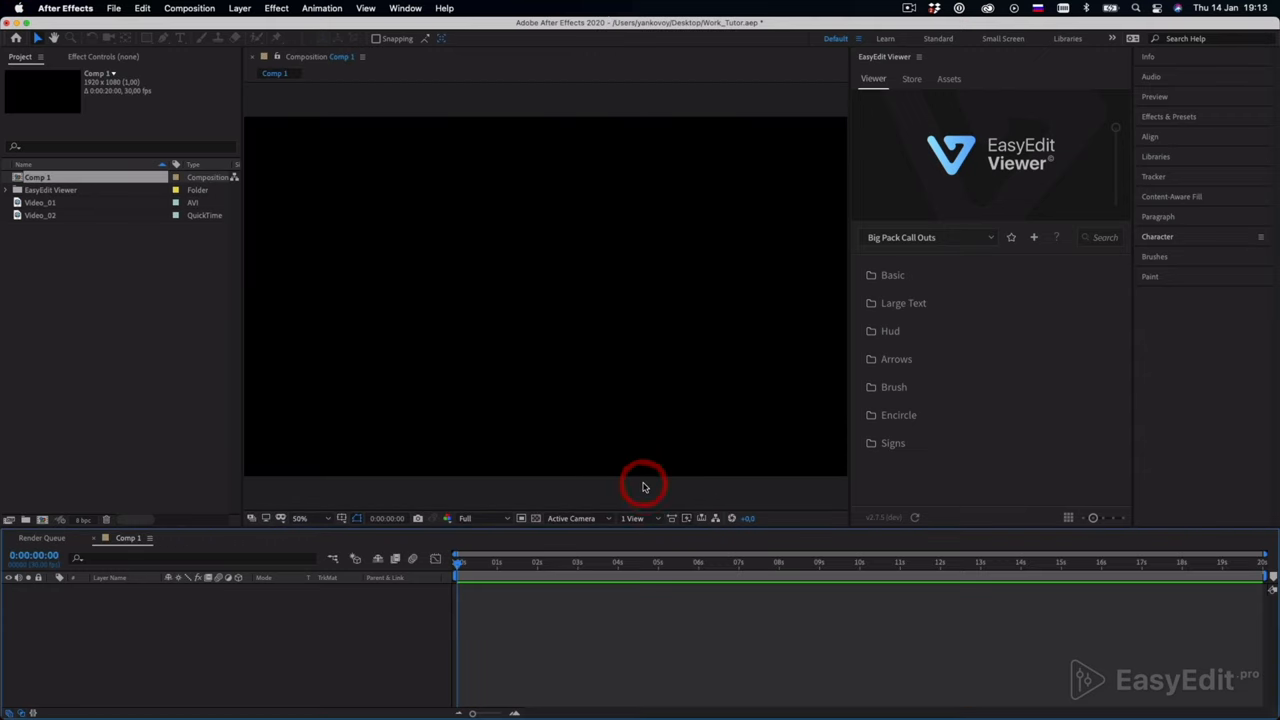
left_click(40, 202)
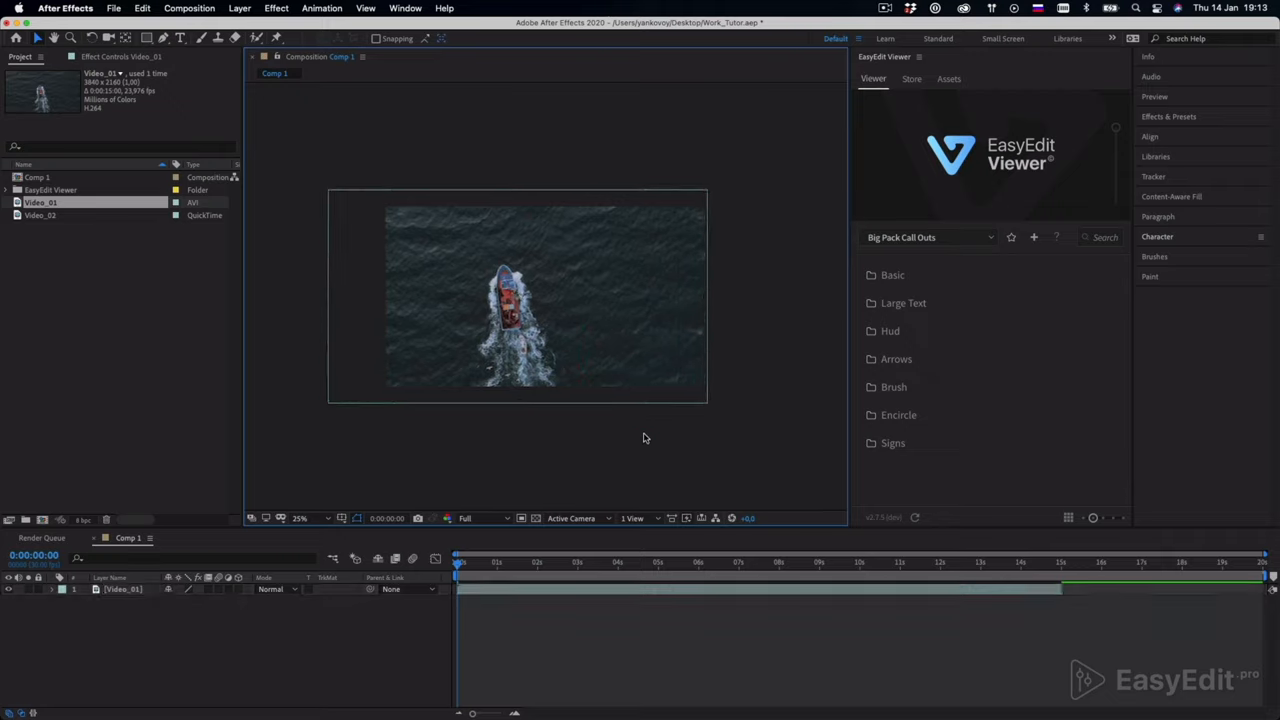
left_click_drag(458, 562, 1058, 562)
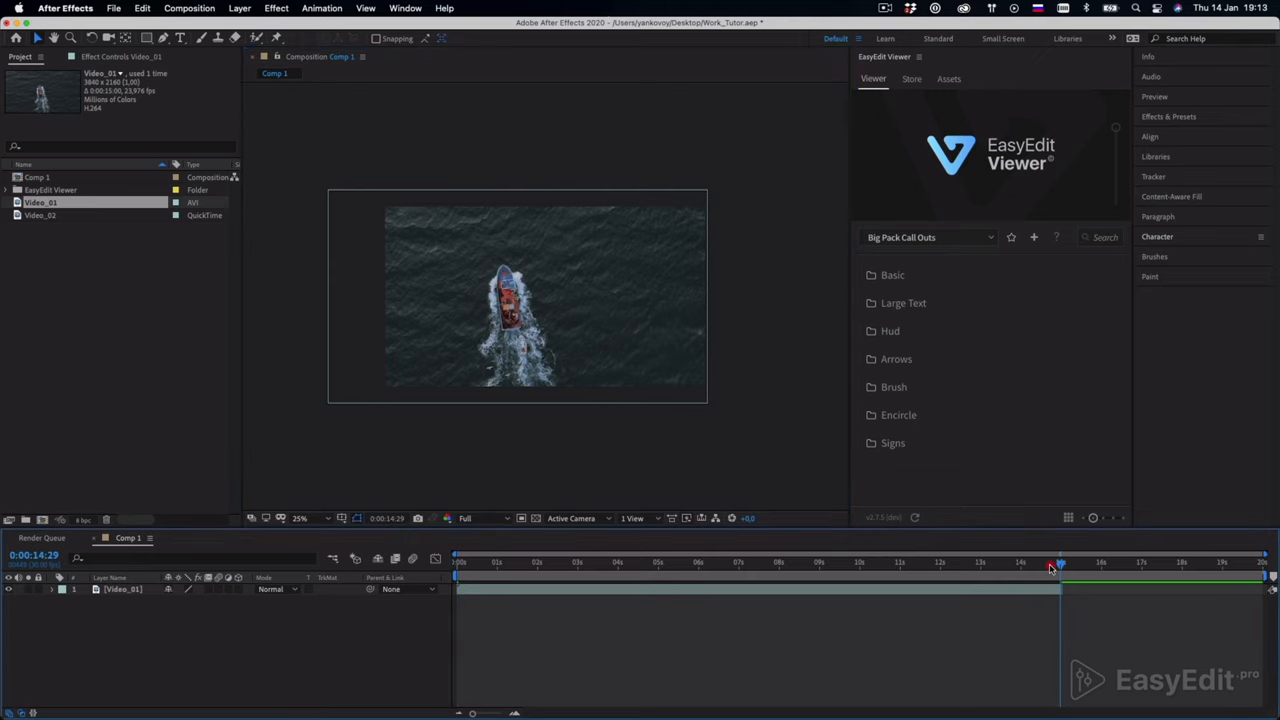
left_click(396, 558)
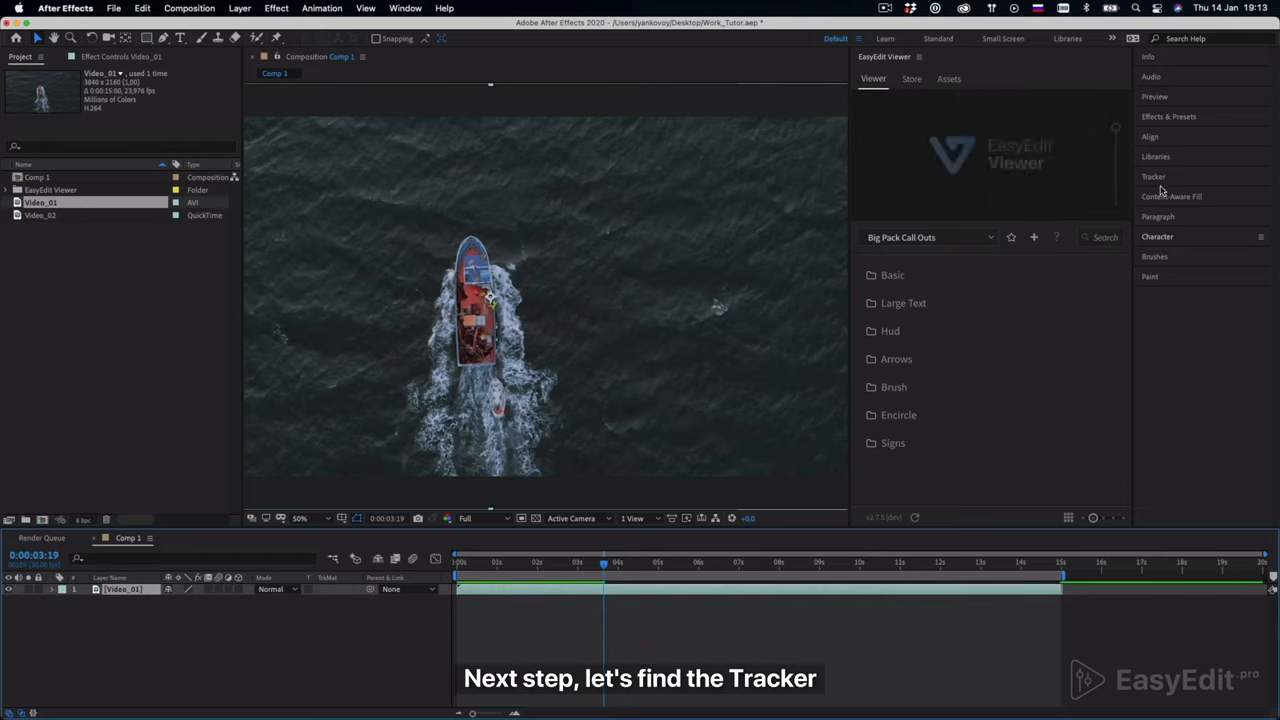
Show the Tracker panel via the Window menu beside the Comp 1 view
left_click(1152, 176)
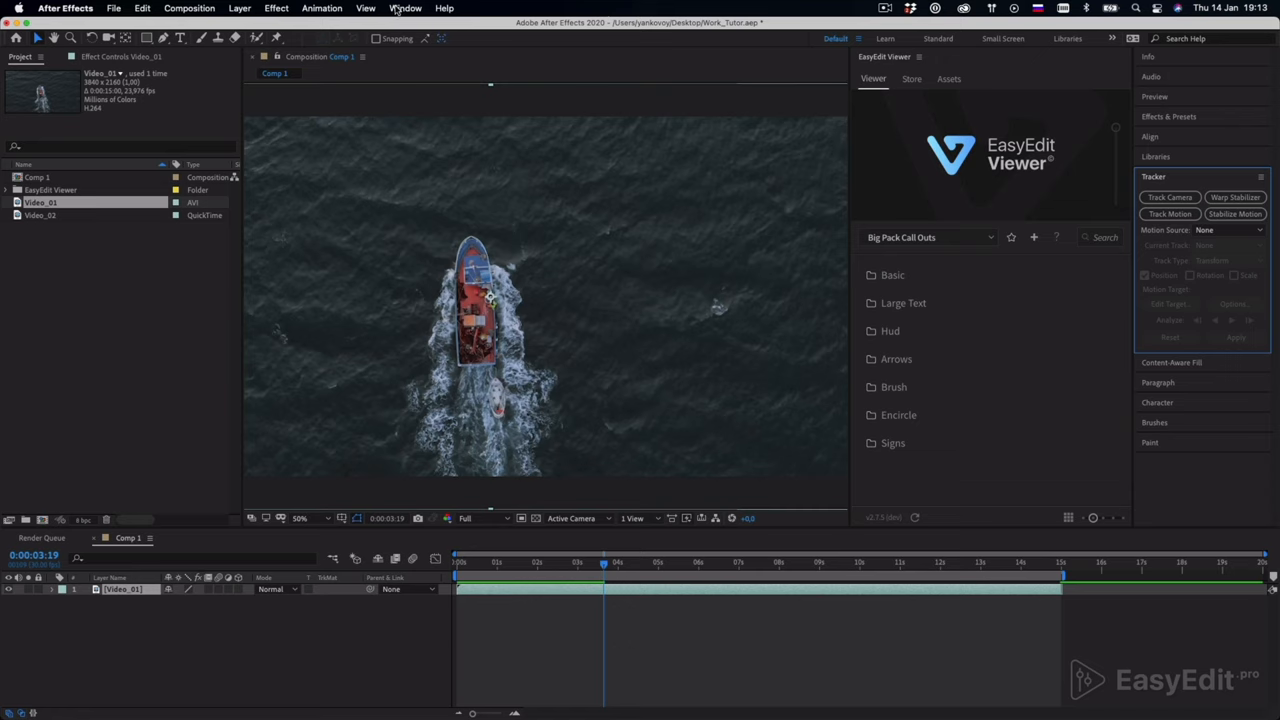
left_click(404, 8)
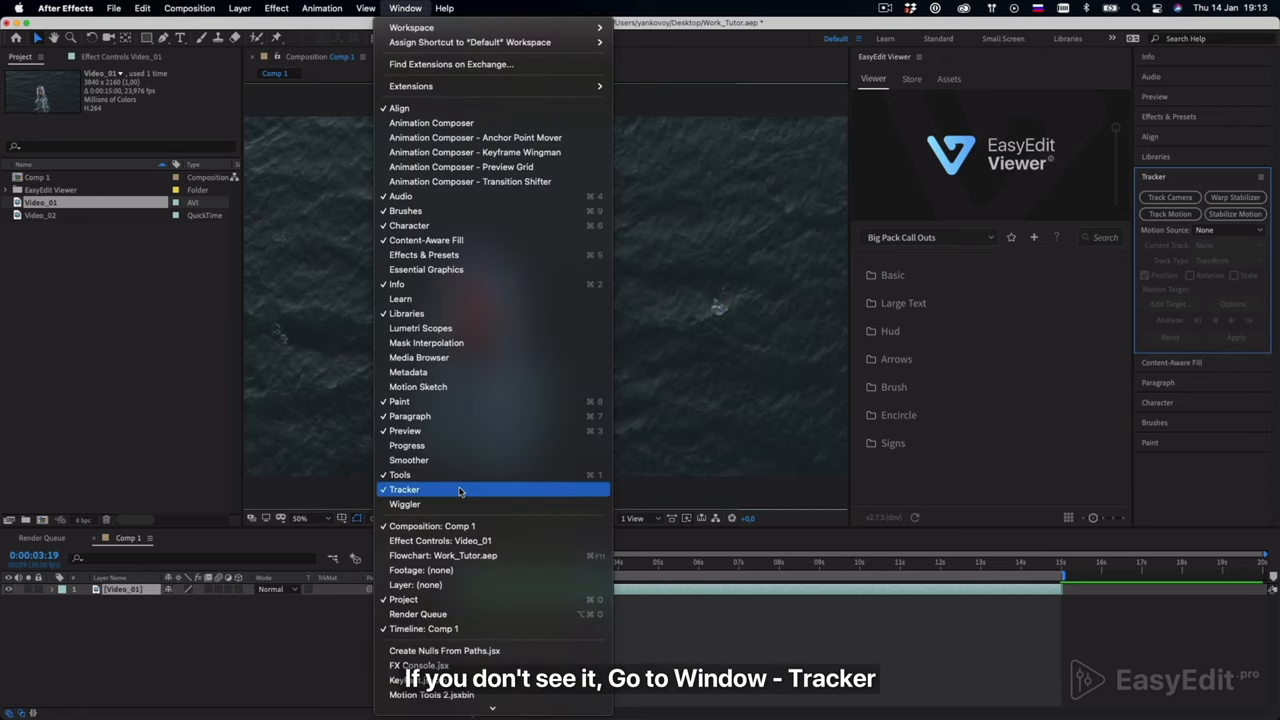
mouse_move(542, 488)
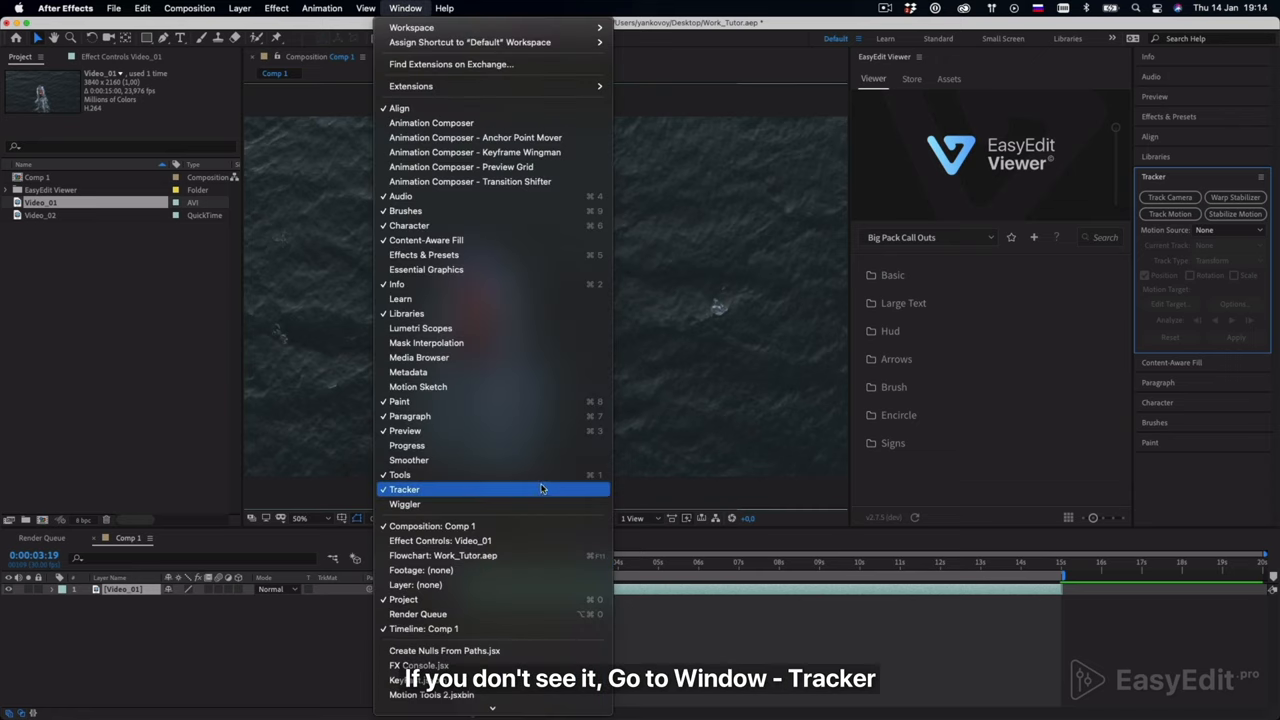
left_click(404, 488)
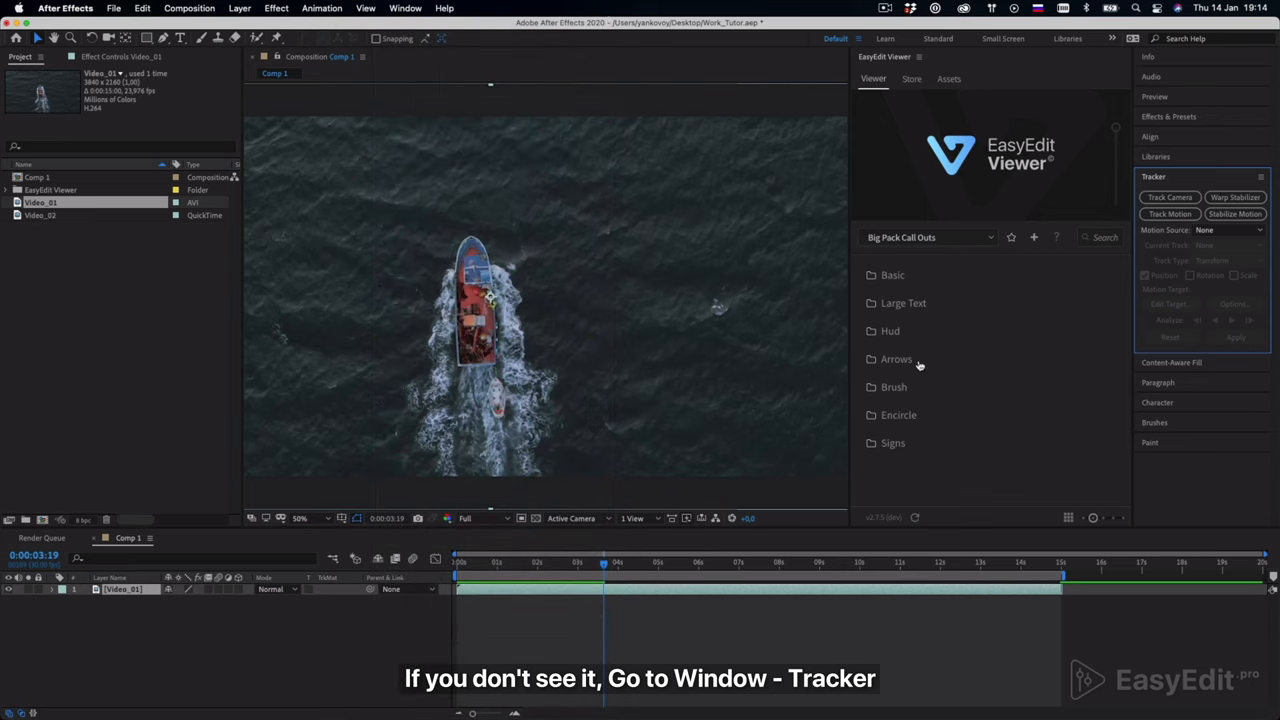
left_click(1168, 196)
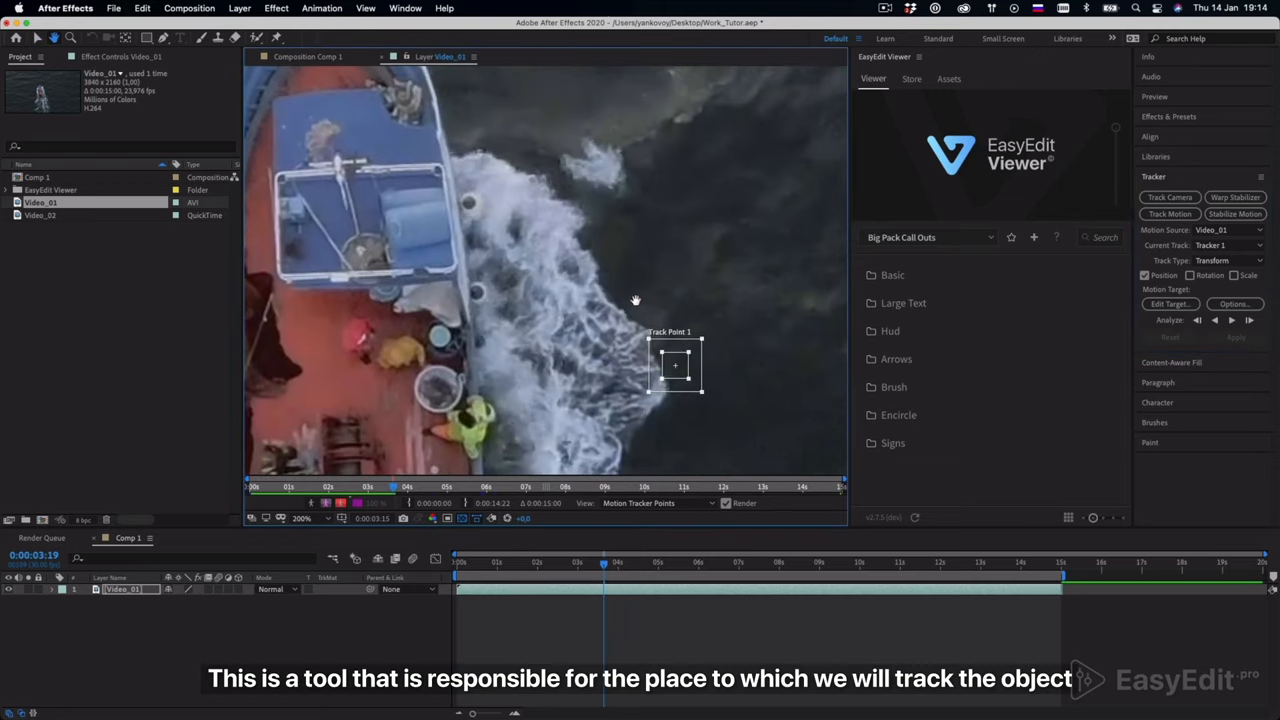
Place Track Point 1 on a bright contrasting spot on the boat and fit its boxes around it
left_click_drag(676, 364, 696, 270)
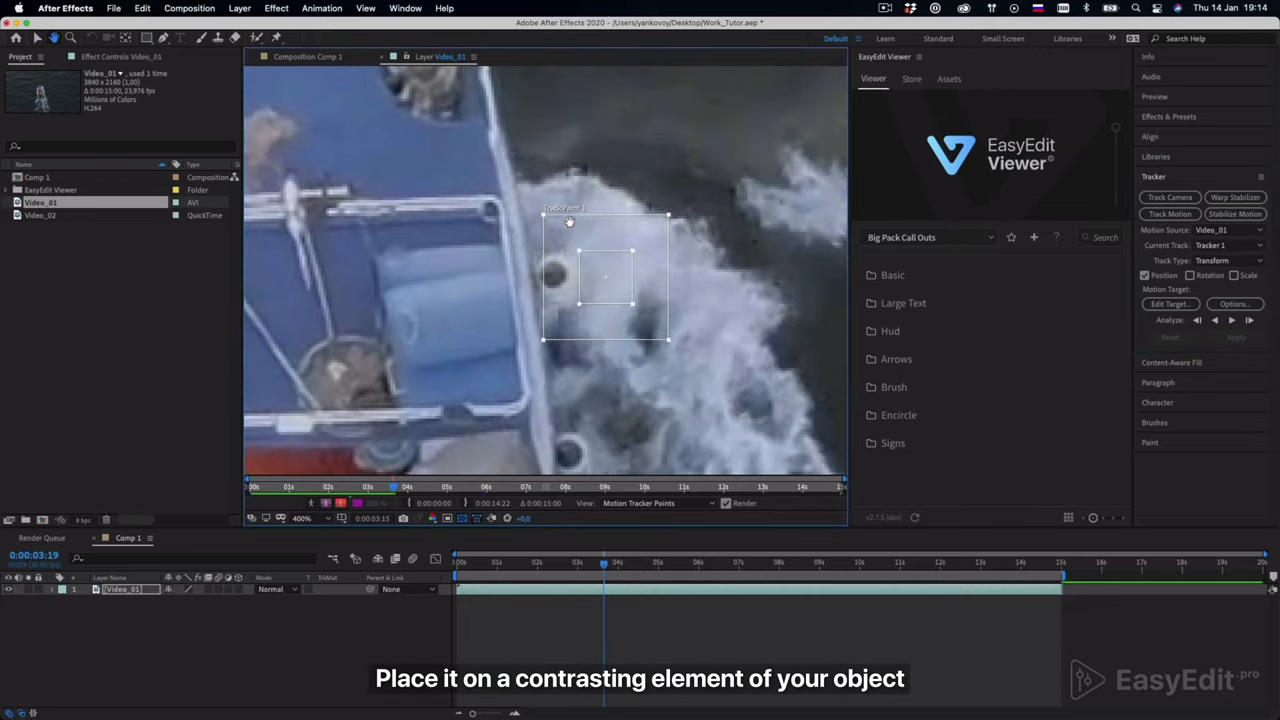
left_click_drag(604, 278, 552, 272)
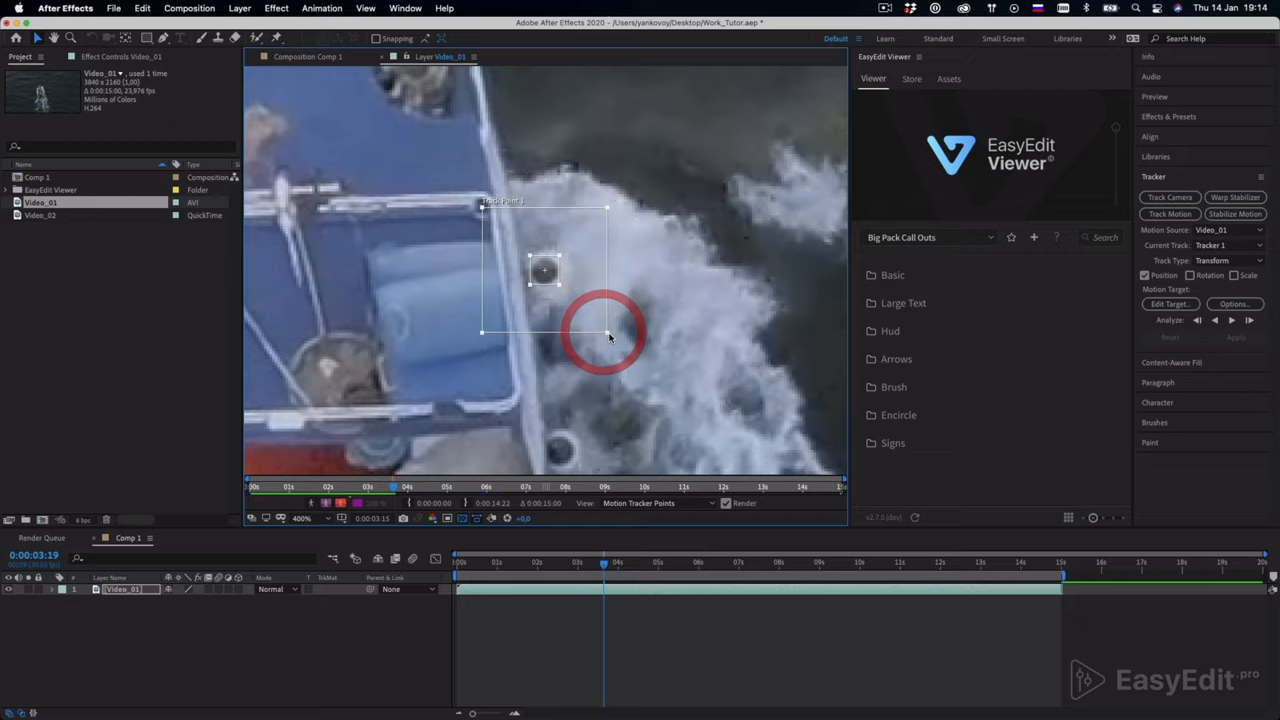
left_click_drag(608, 340, 584, 320)
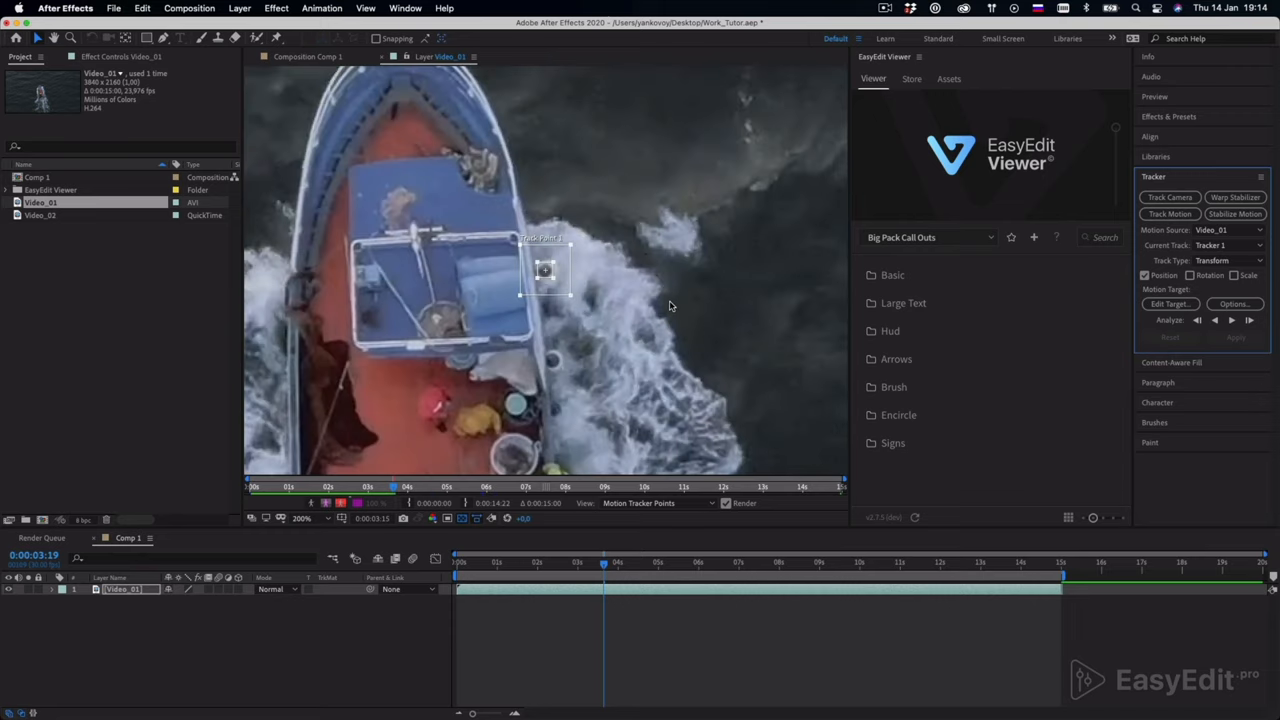
left_click(300, 518)
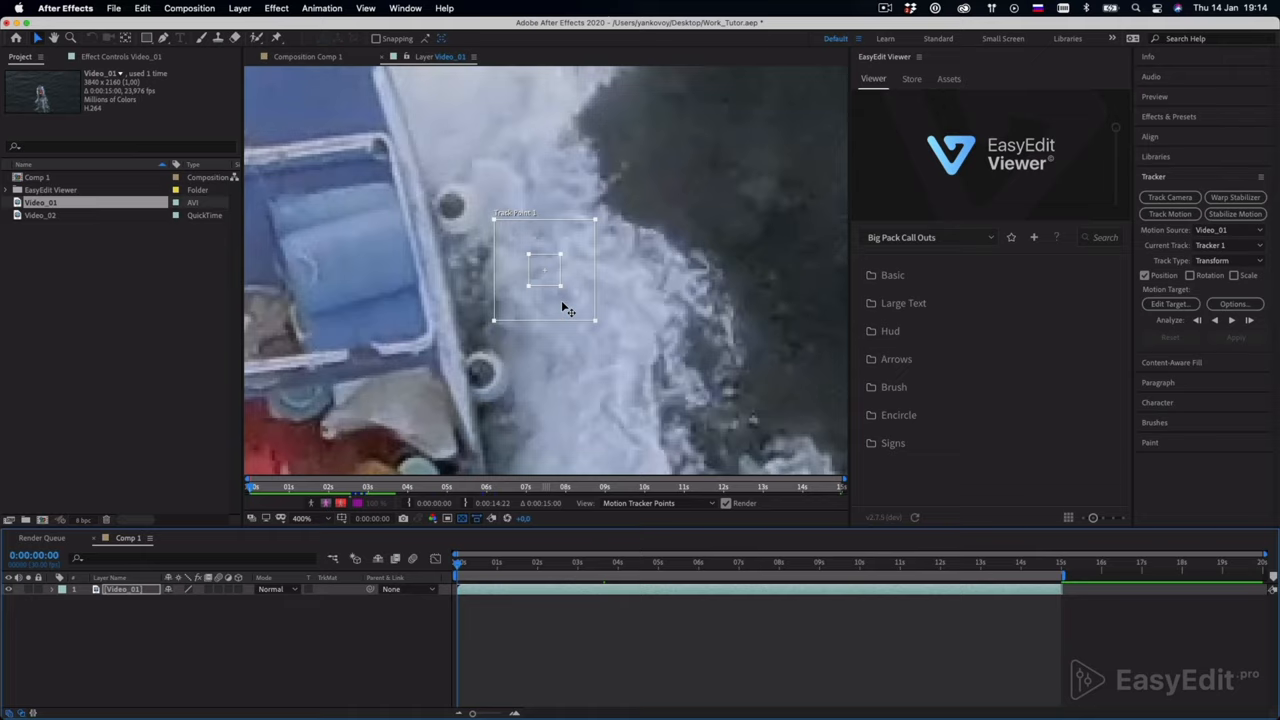
left_click_drag(544, 270, 450, 210)
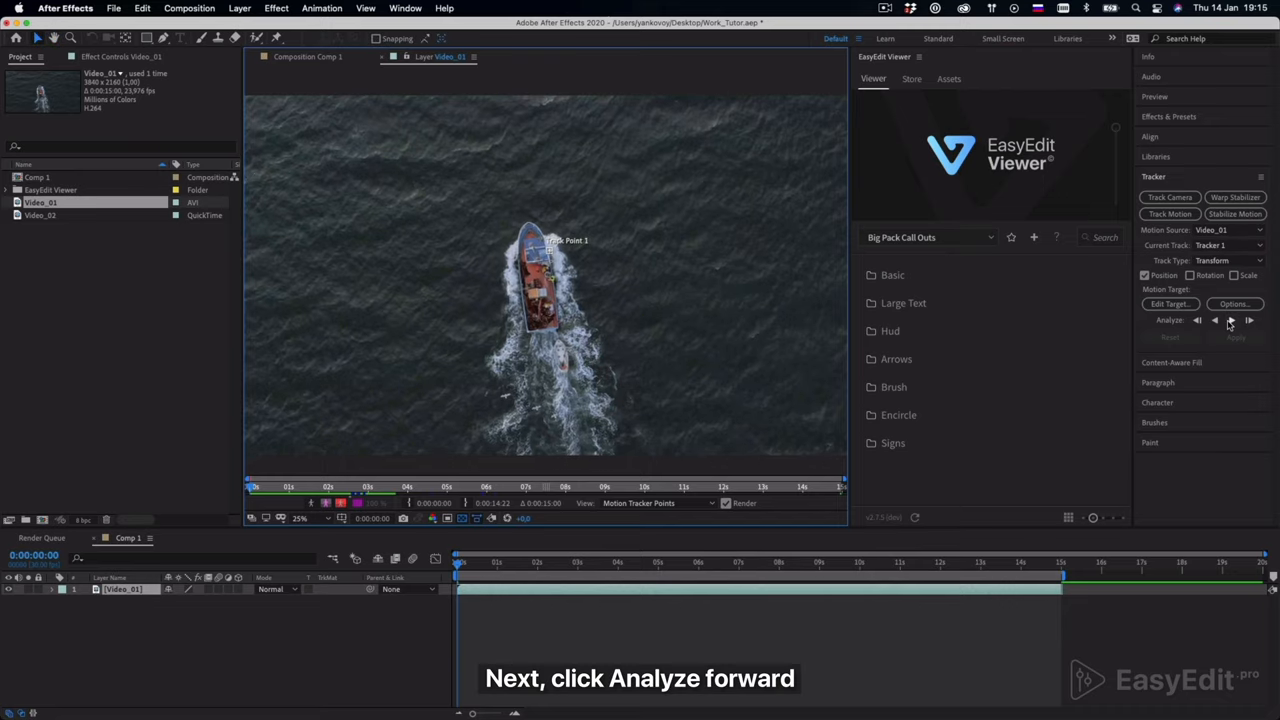
Analyse the motion track forward through the boat clip
left_click(1248, 320)
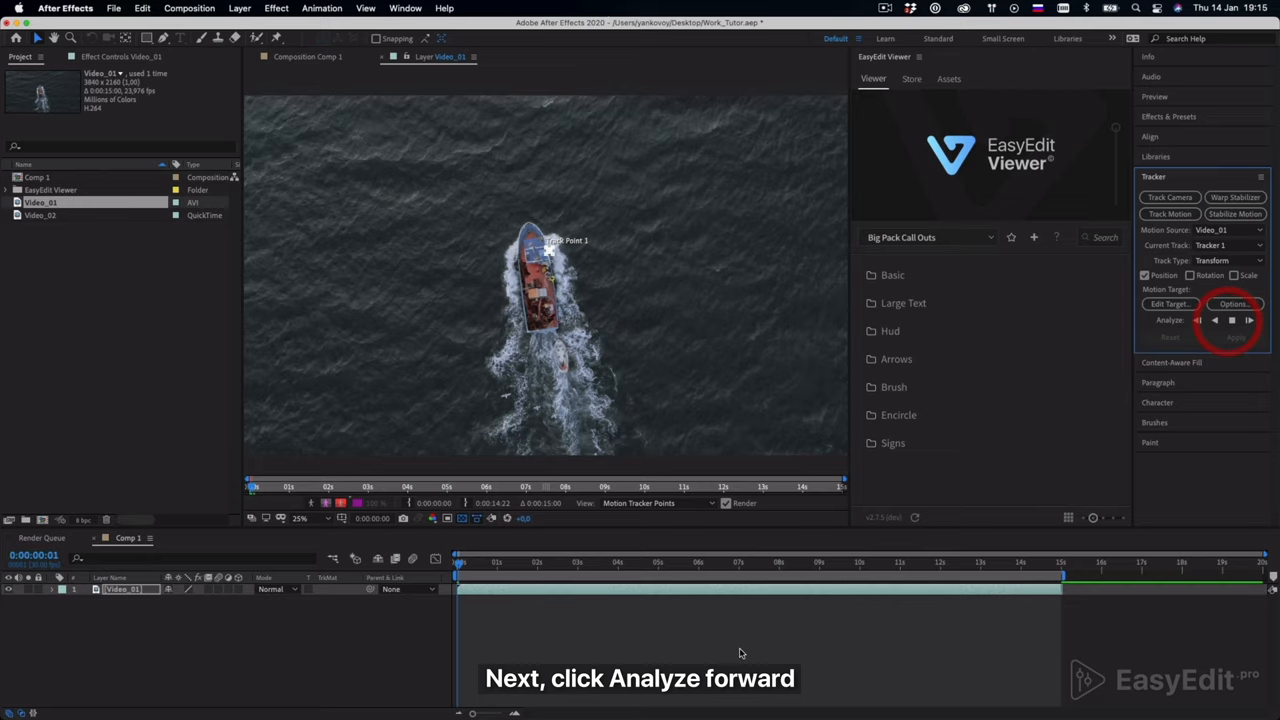
left_click(1248, 320)
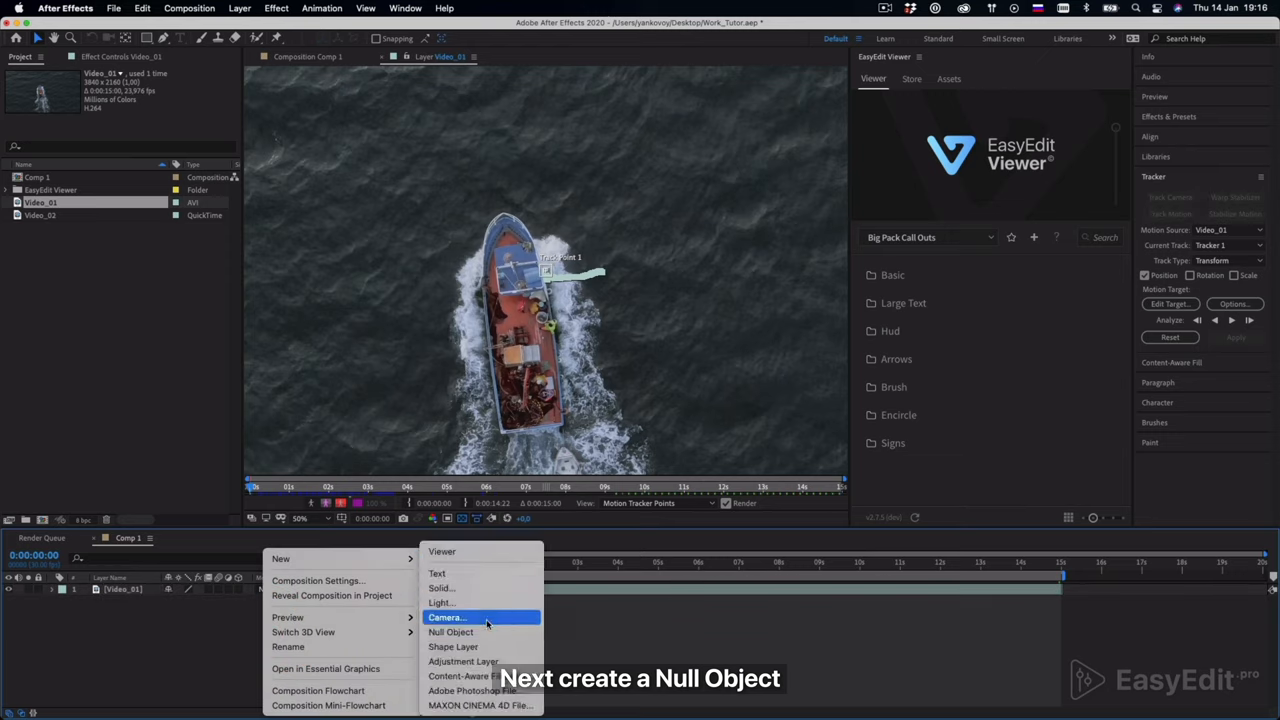
Add a Null Object layer and set it as the tracker's motion target for Video_01
left_click(452, 632)
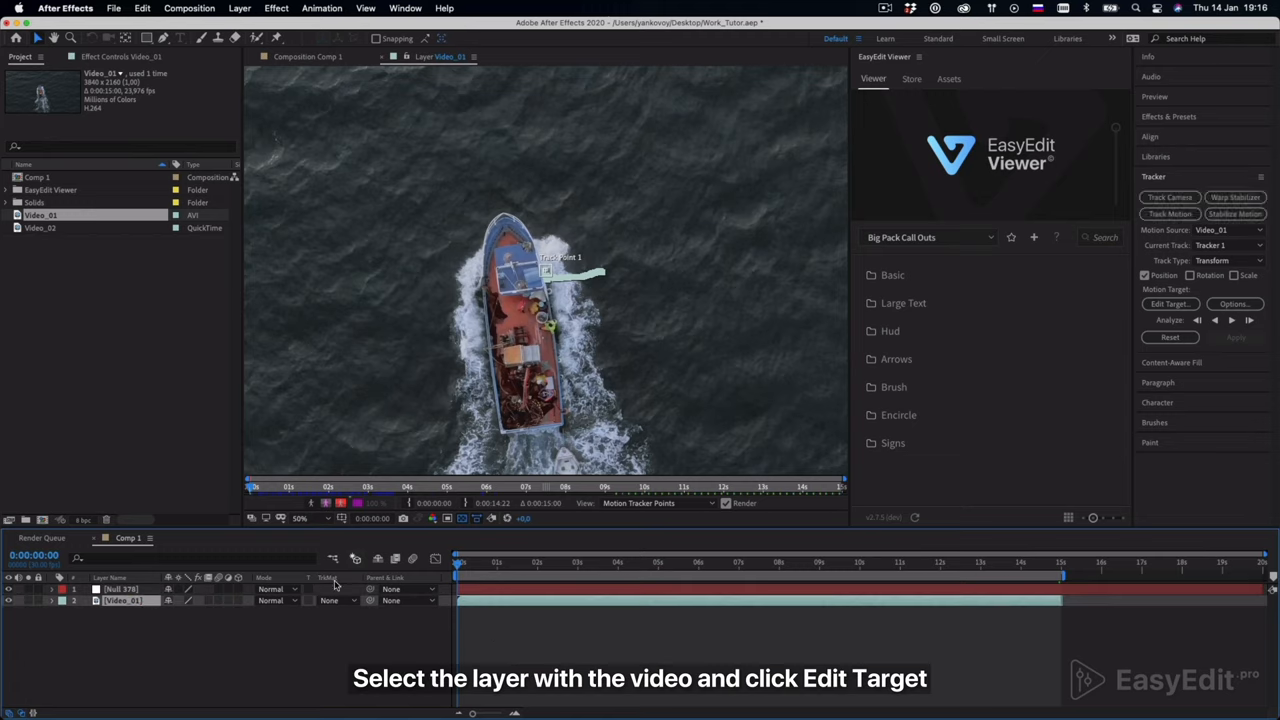
left_click(1168, 304)
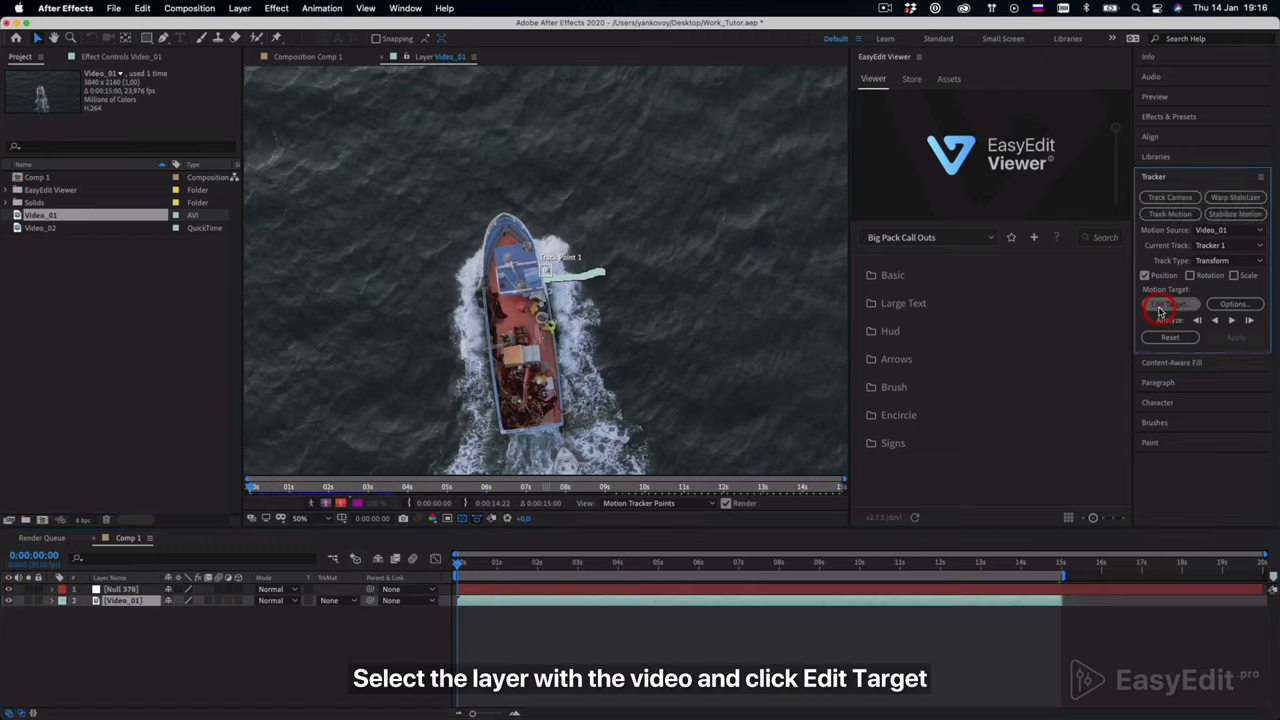
left_click(1170, 304)
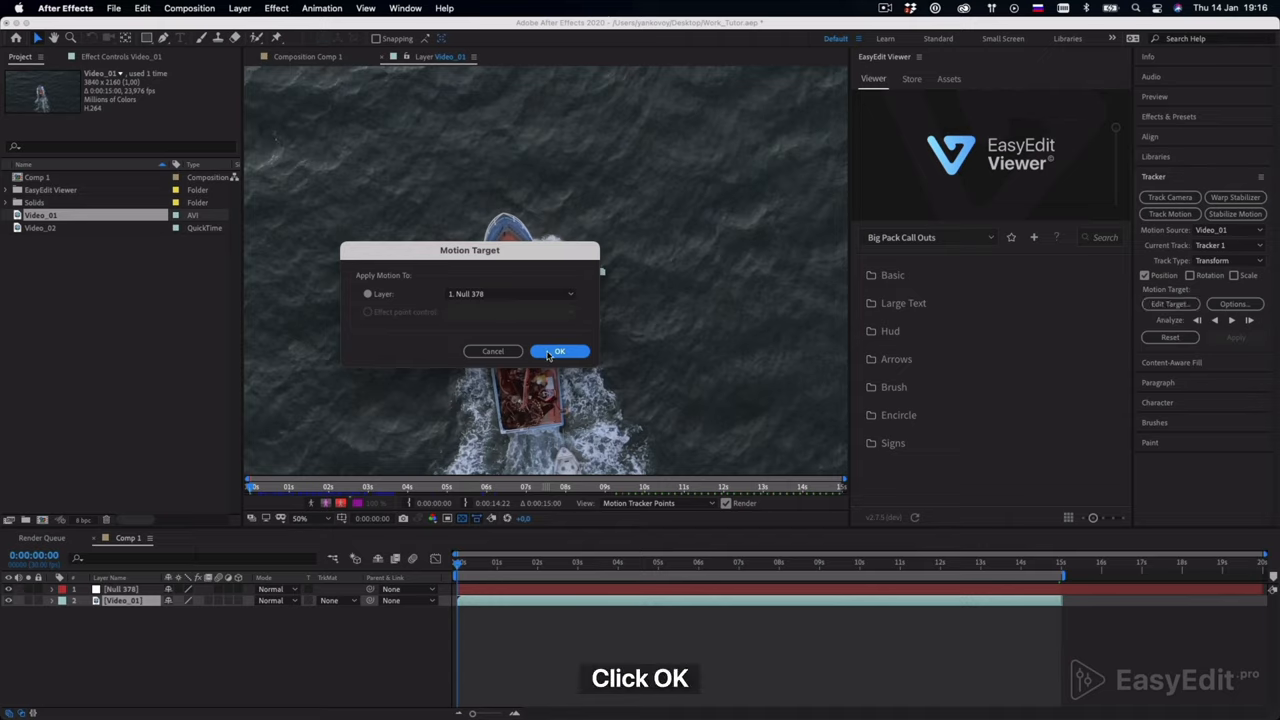
left_click(558, 352)
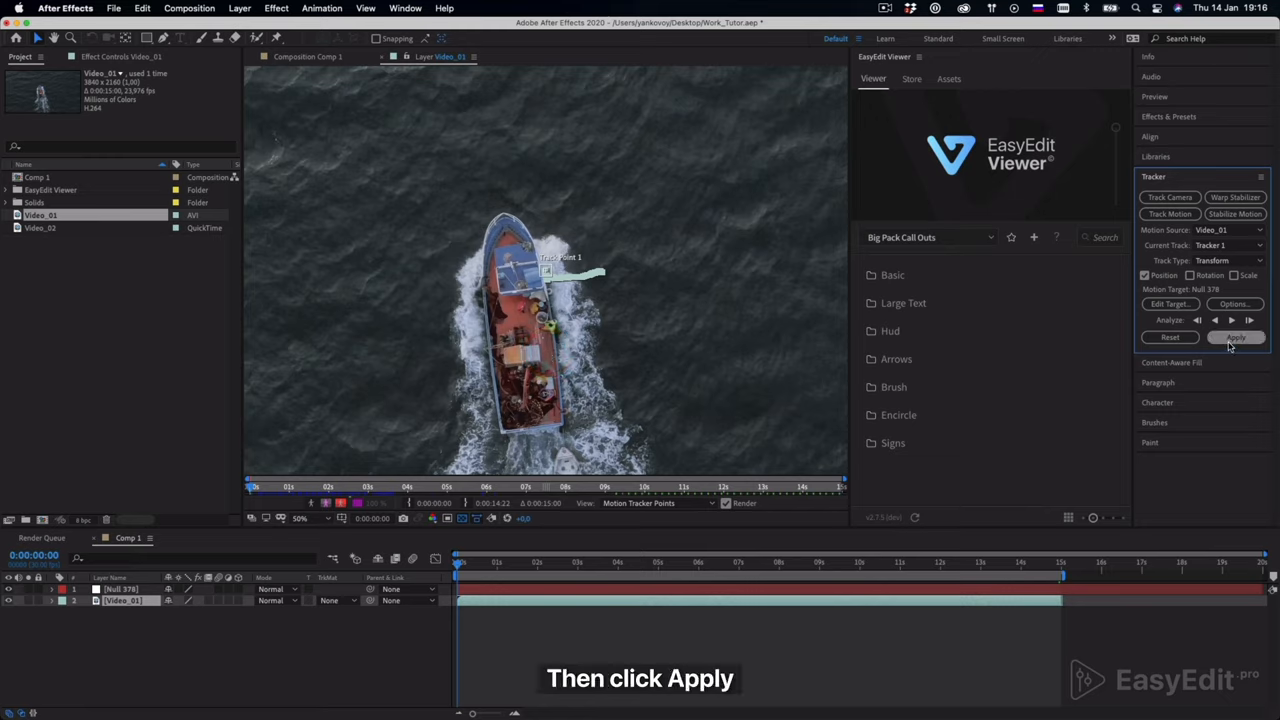
Apply the boat's tracking data to the null in X and Y
left_click(1236, 336)
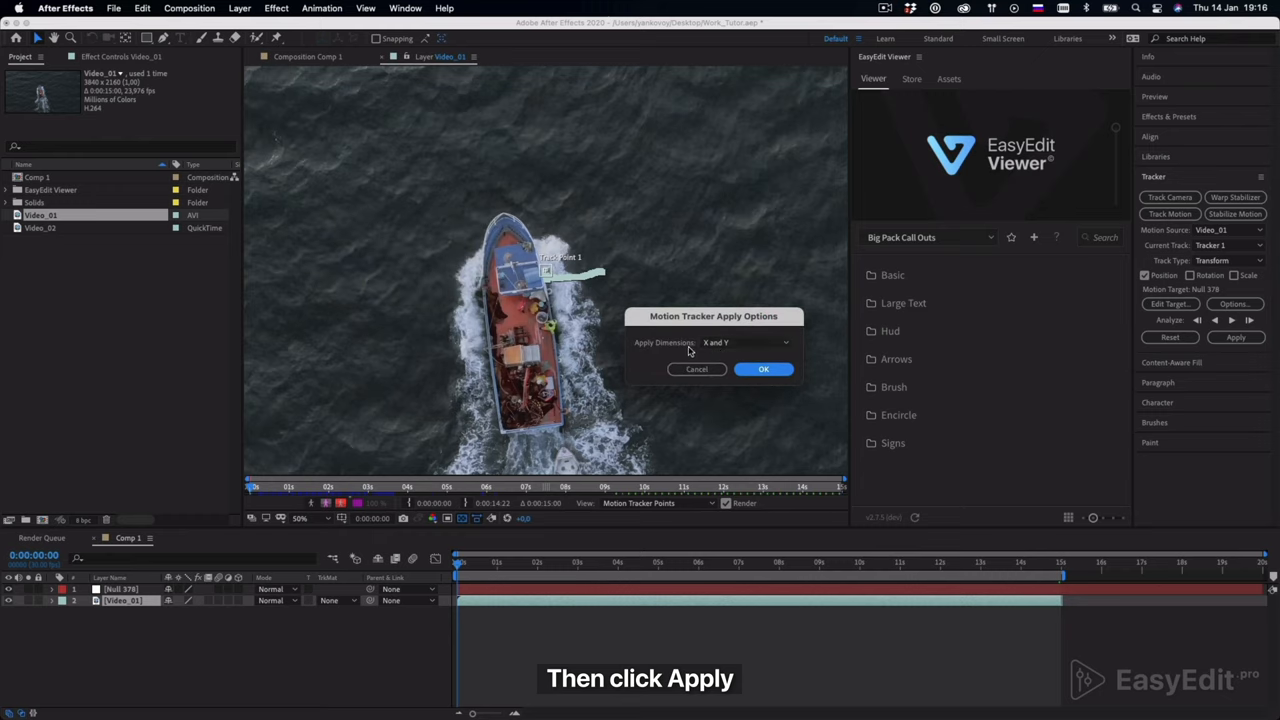
left_click(764, 368)
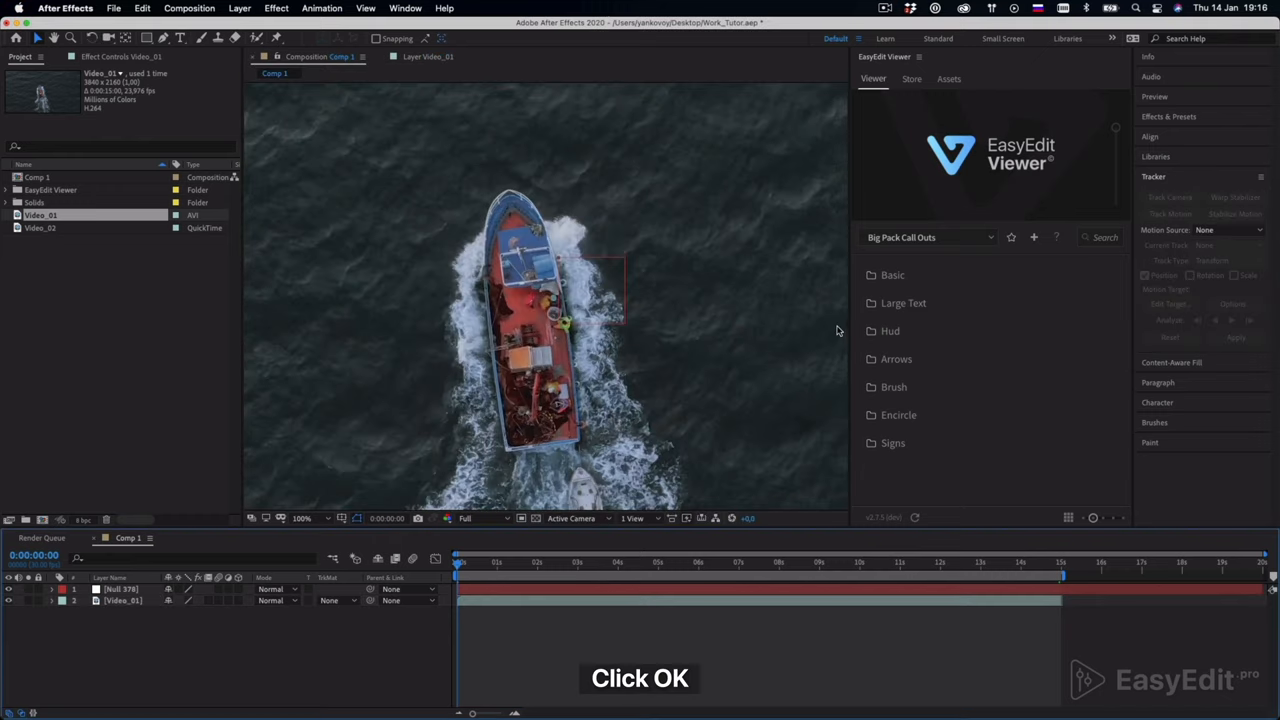
left_click(892, 276)
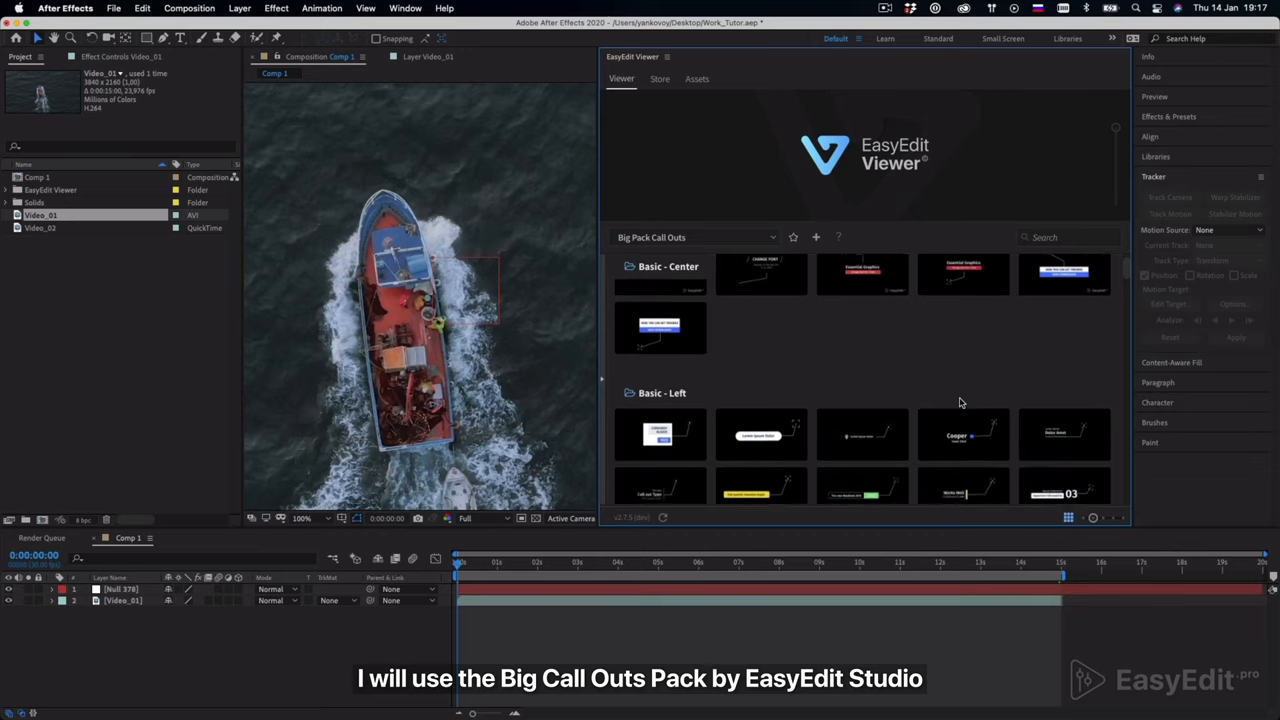
Import a HUD call-out from the Big Pack Call Outs list into the project
scroll("down", 3)
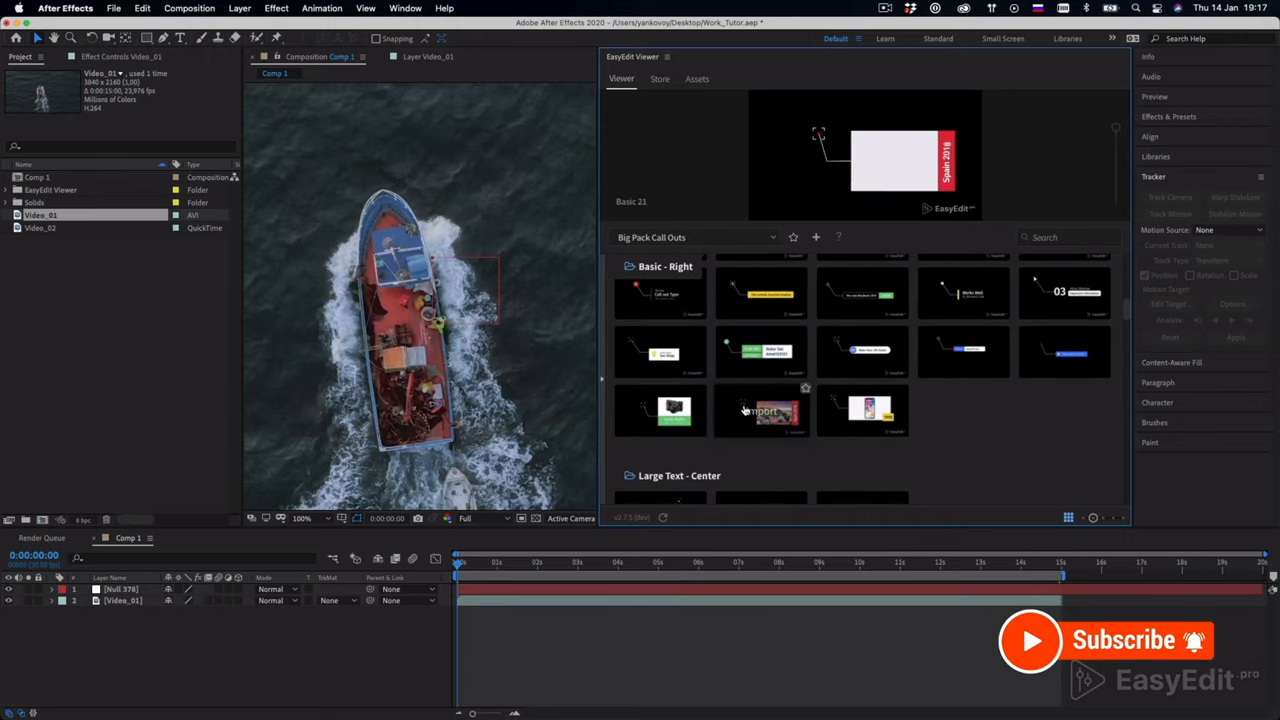
scroll("down", 3)
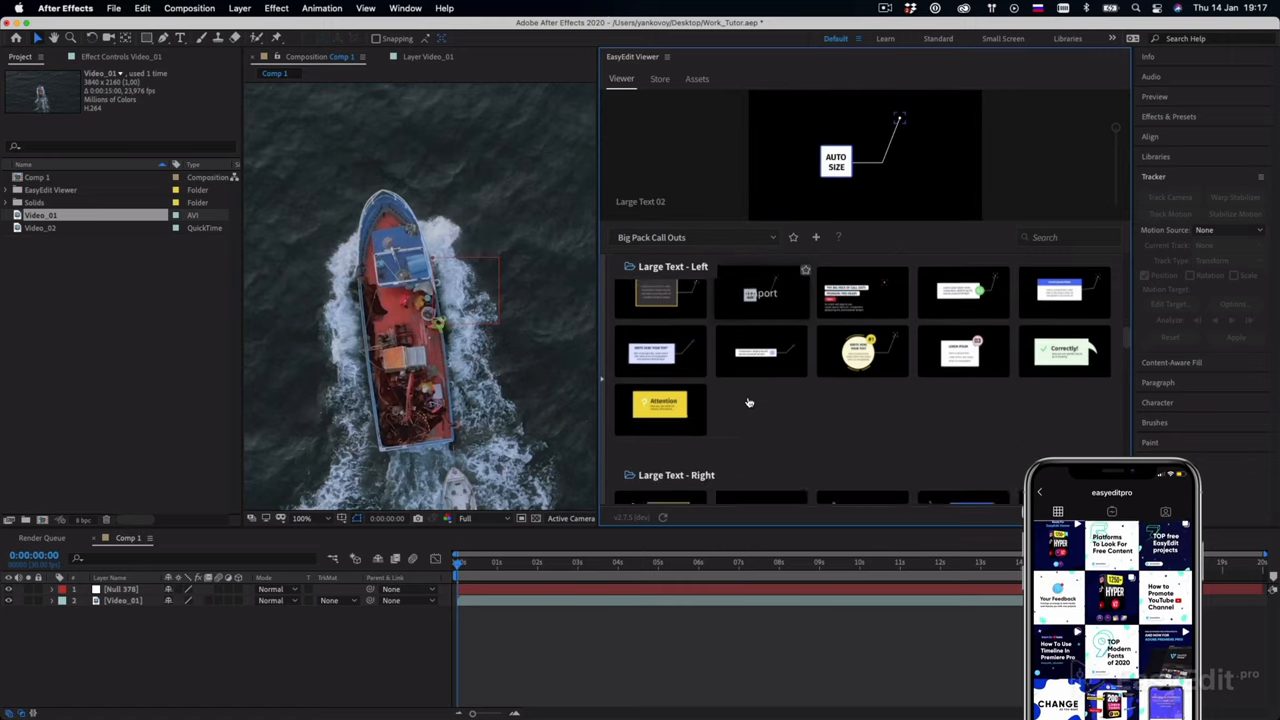
scroll("down", 3)
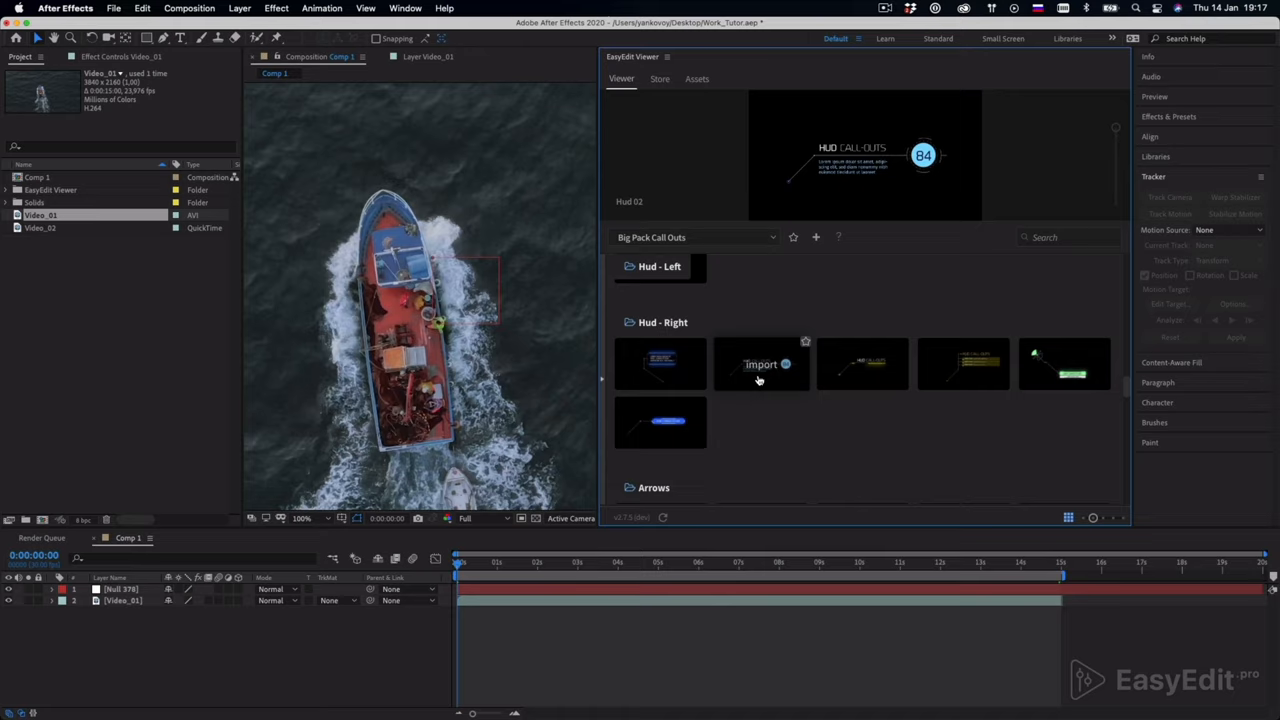
left_click(1068, 516)
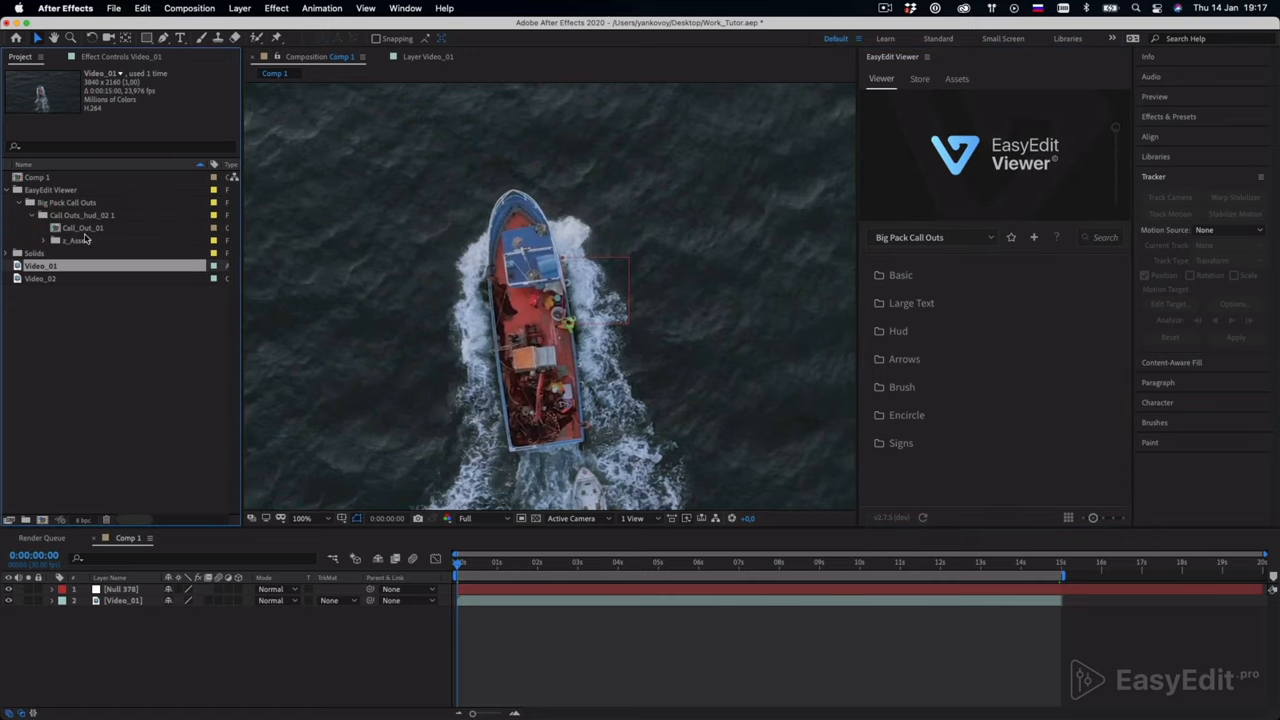
Add Call_Out_01 to Comp 1 and place its marker on the boat beside the white wake
left_click(84, 228)
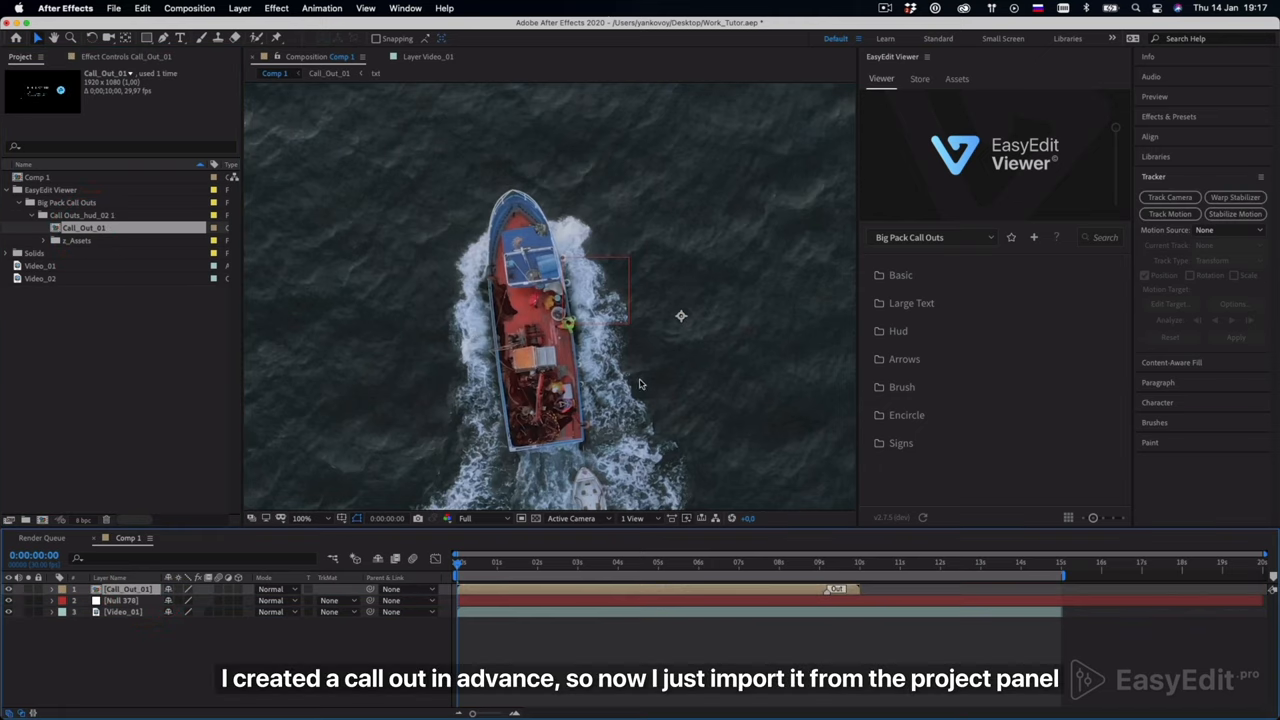
left_click(638, 562)
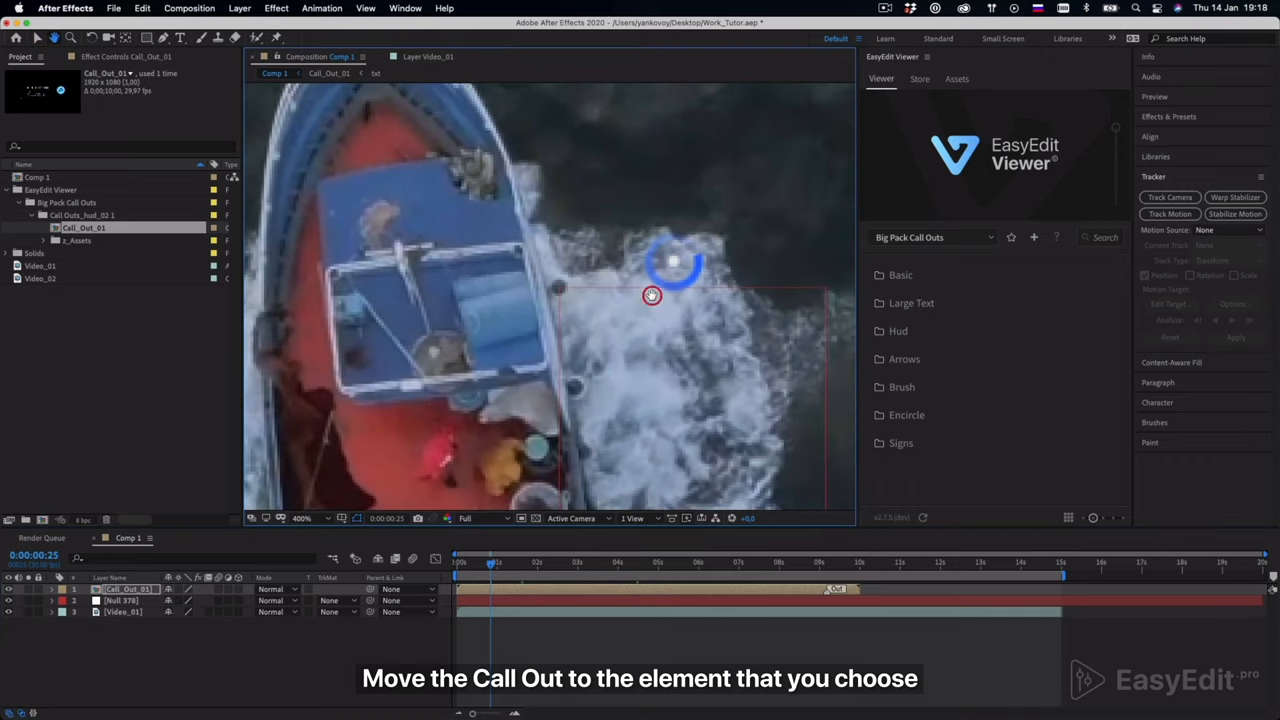
left_click_drag(490, 560, 484, 560)
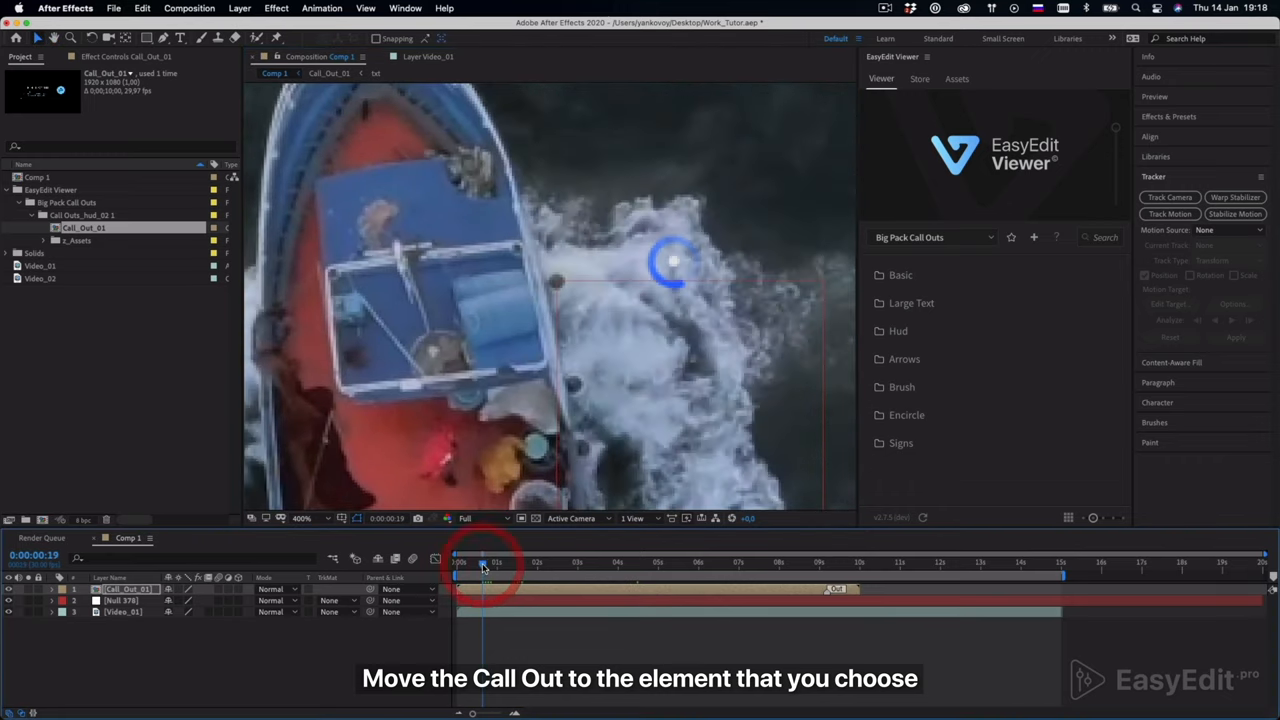
left_click_drag(496, 562, 472, 562)
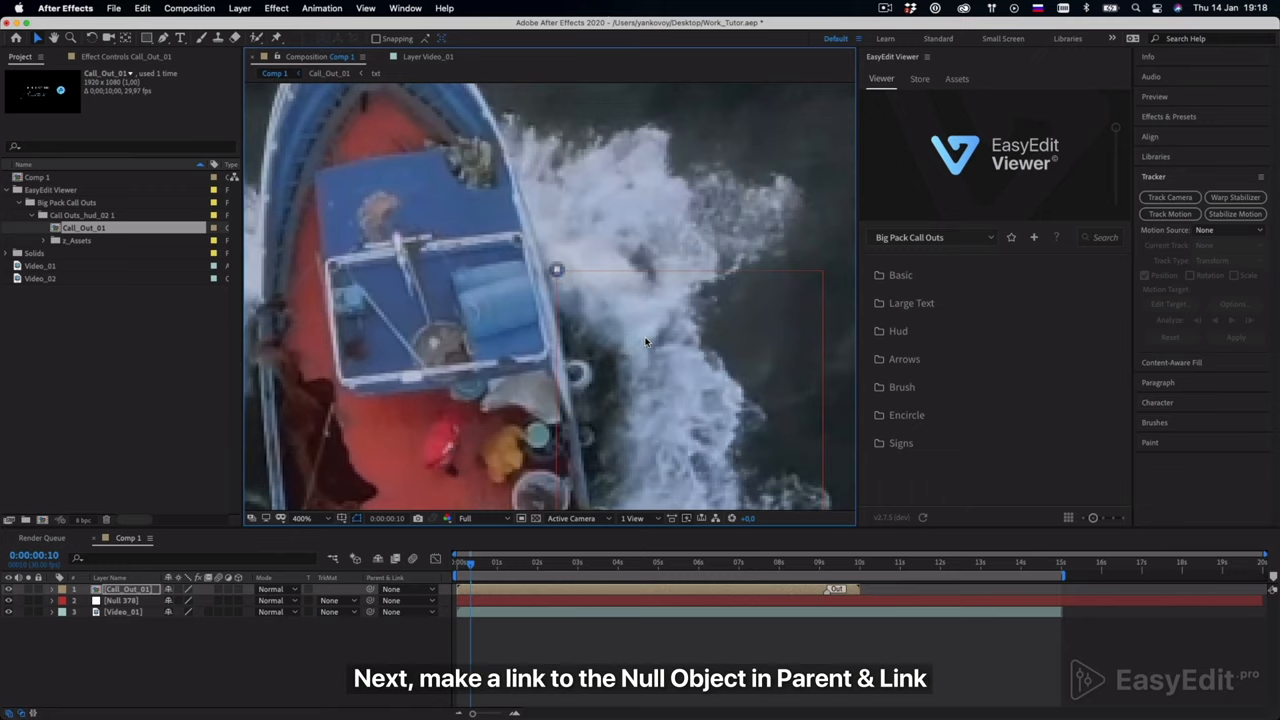
Parent Call_Out_01 to Null 1 so the FORT DIAMOND label follows the boat, checking at later frames
left_click(392, 588)
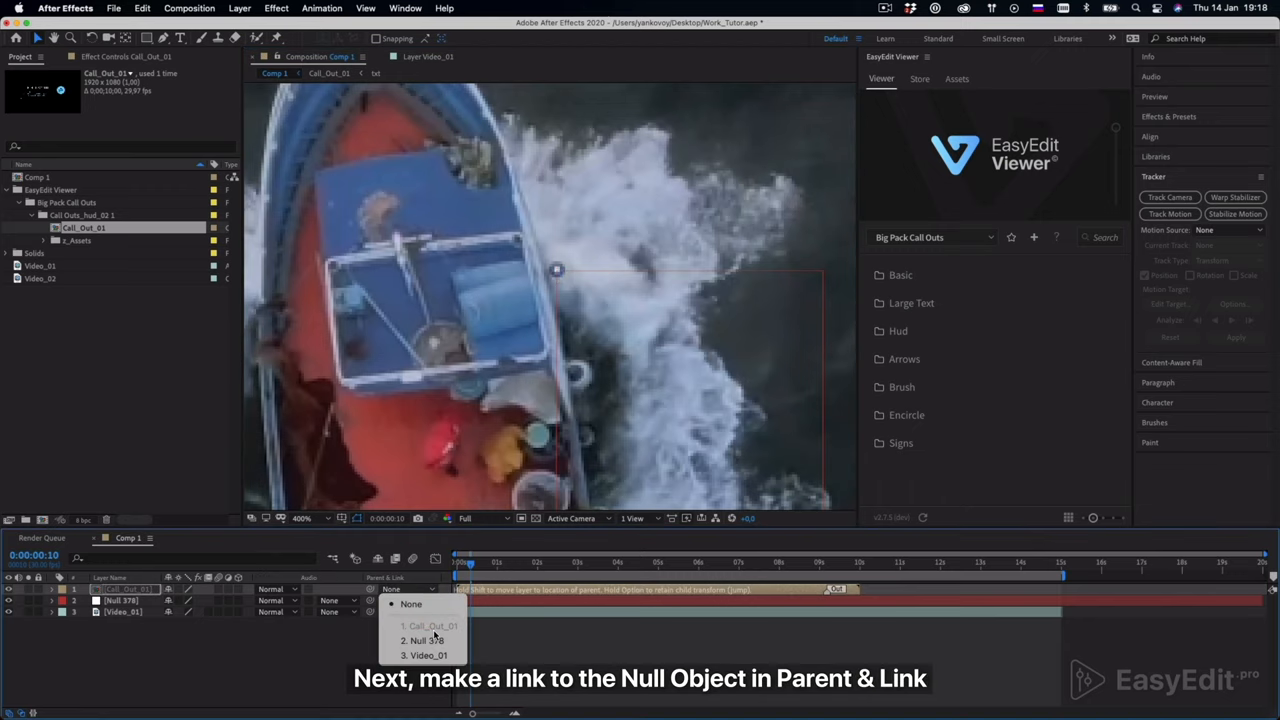
left_click(420, 640)
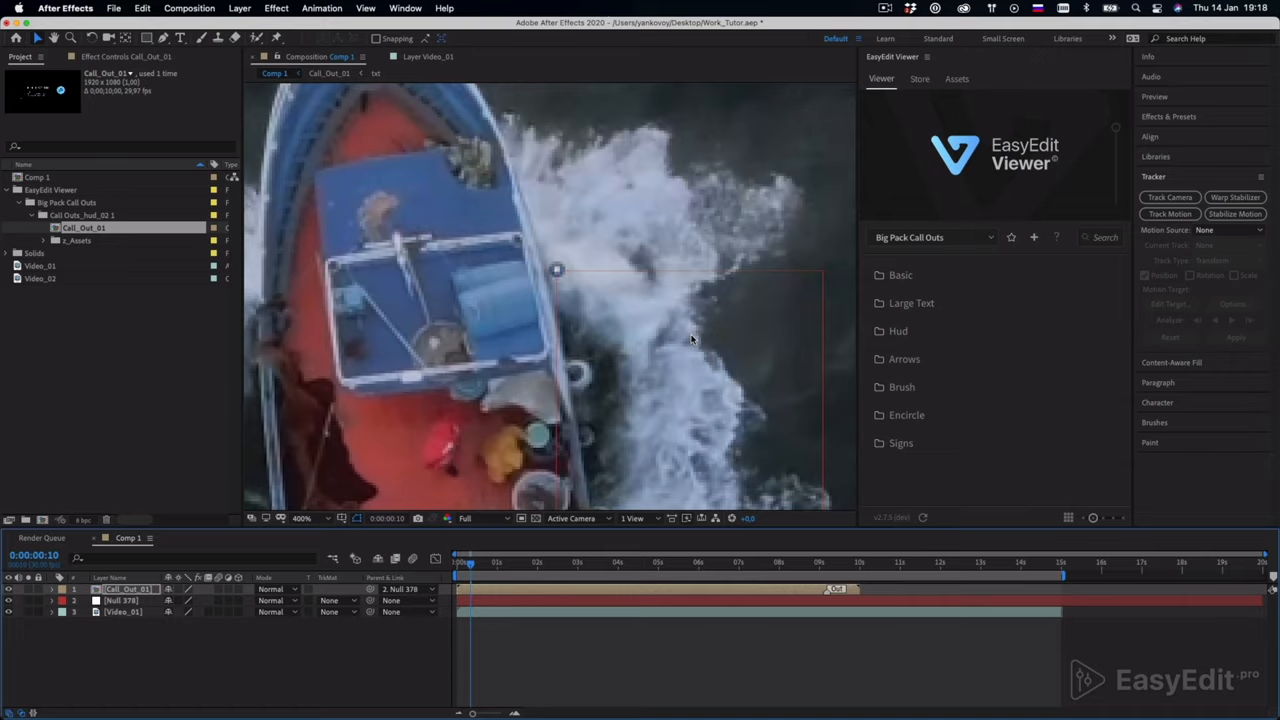
left_click(858, 564)
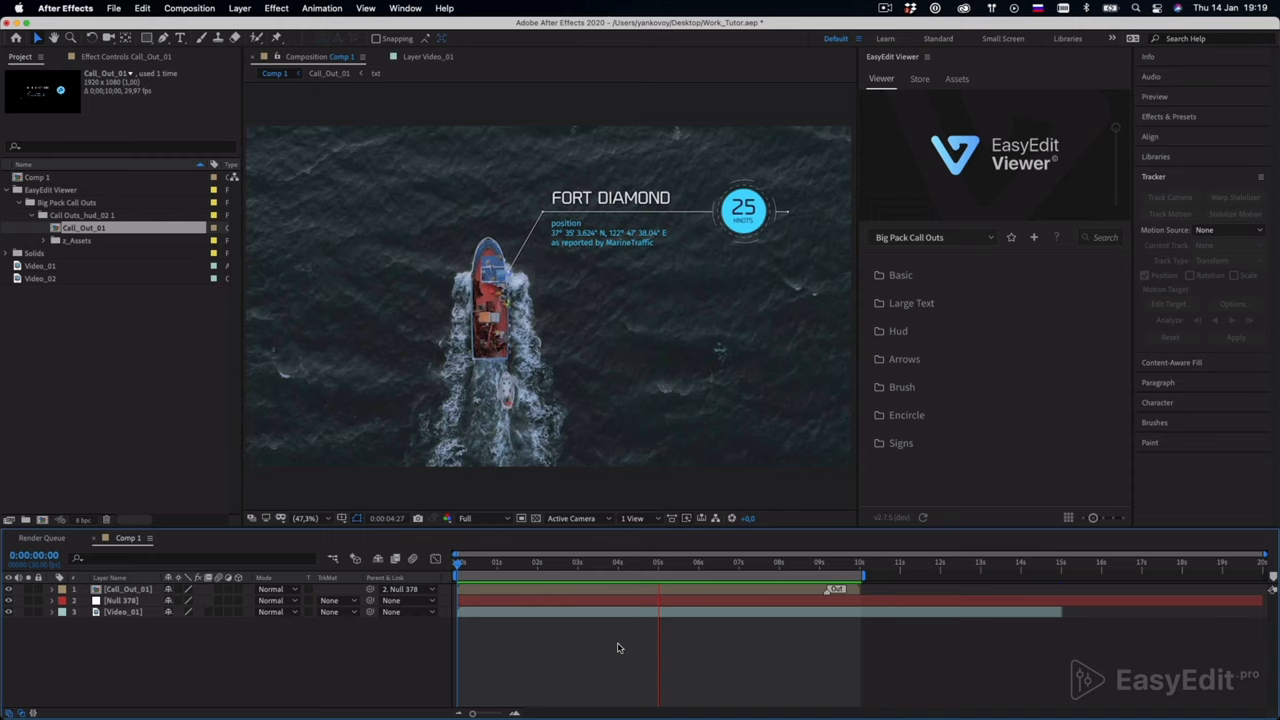
left_click(738, 560)
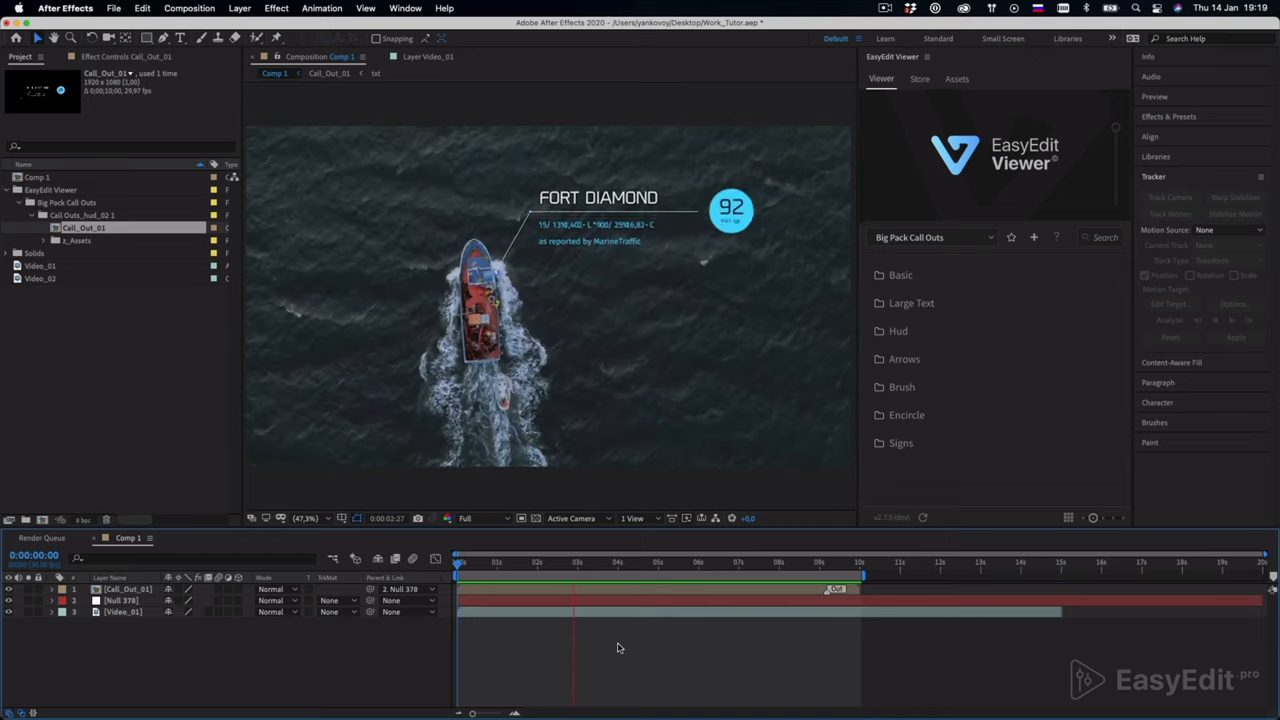
Switch to empty Comp 2 and browse the Live Stickers Library category folders
left_click(656, 560)
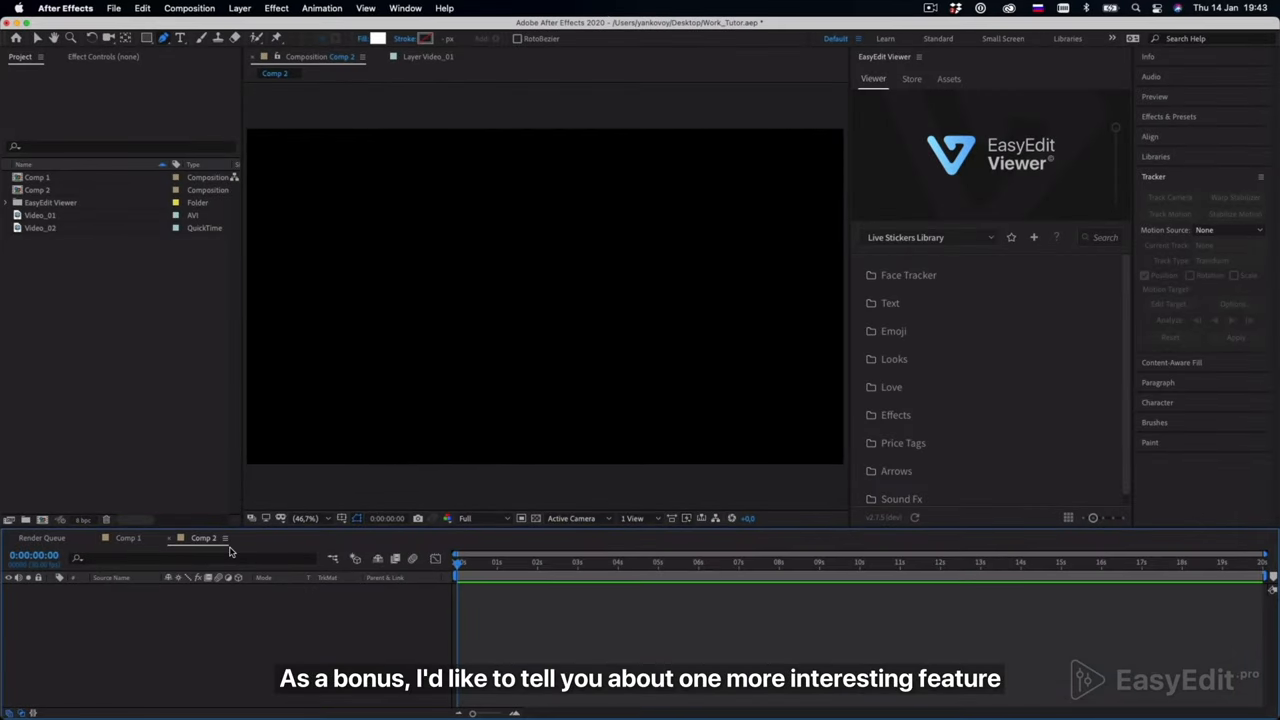
mouse_move(868, 252)
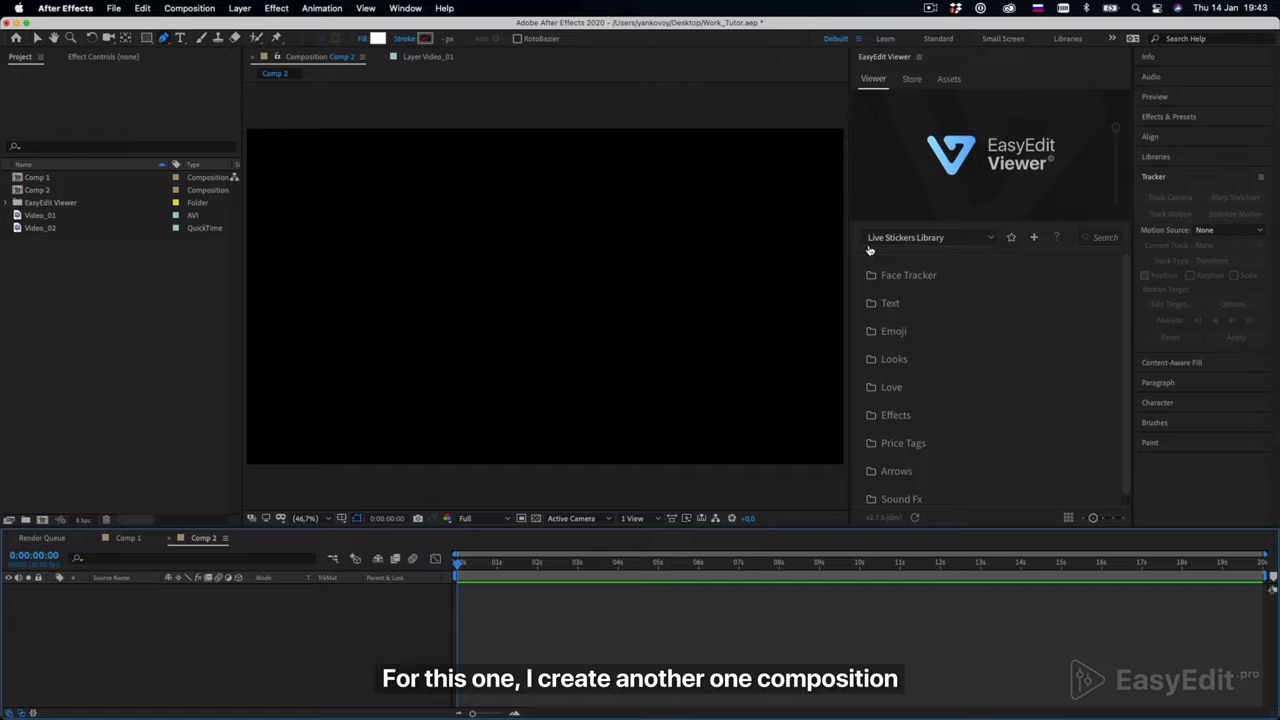
left_click(890, 304)
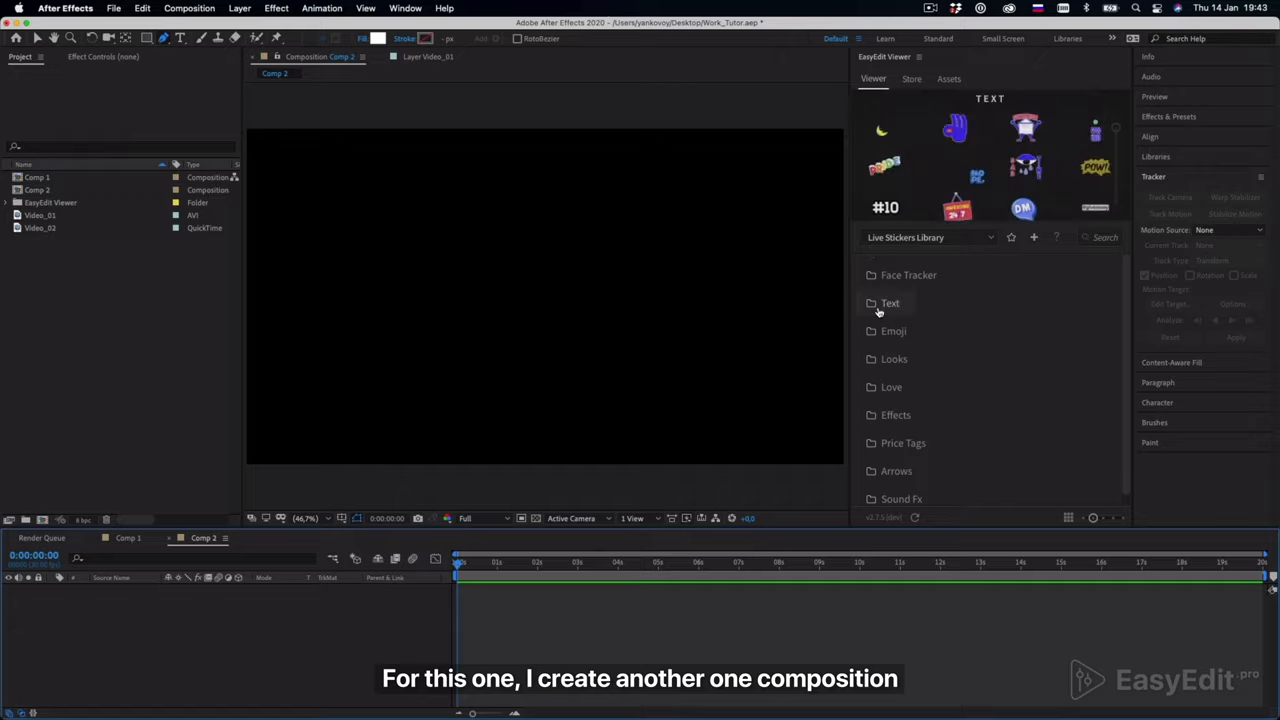
left_click(892, 360)
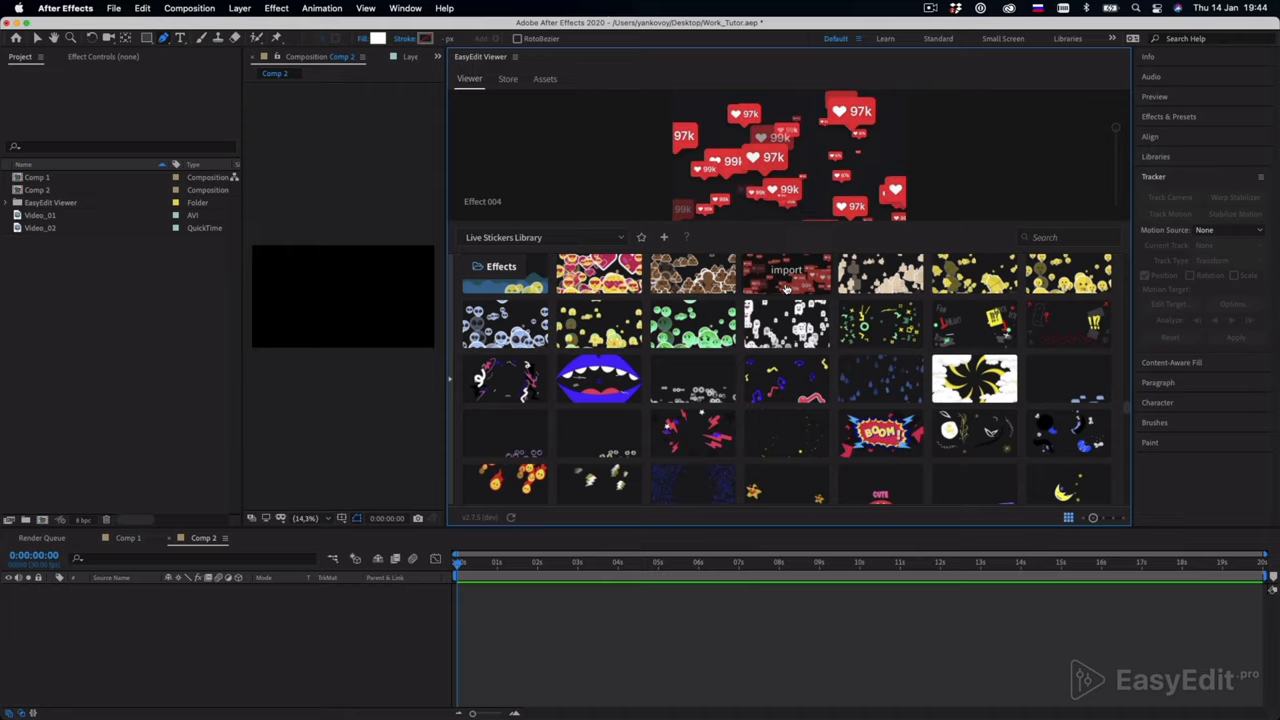
left_click(600, 378)
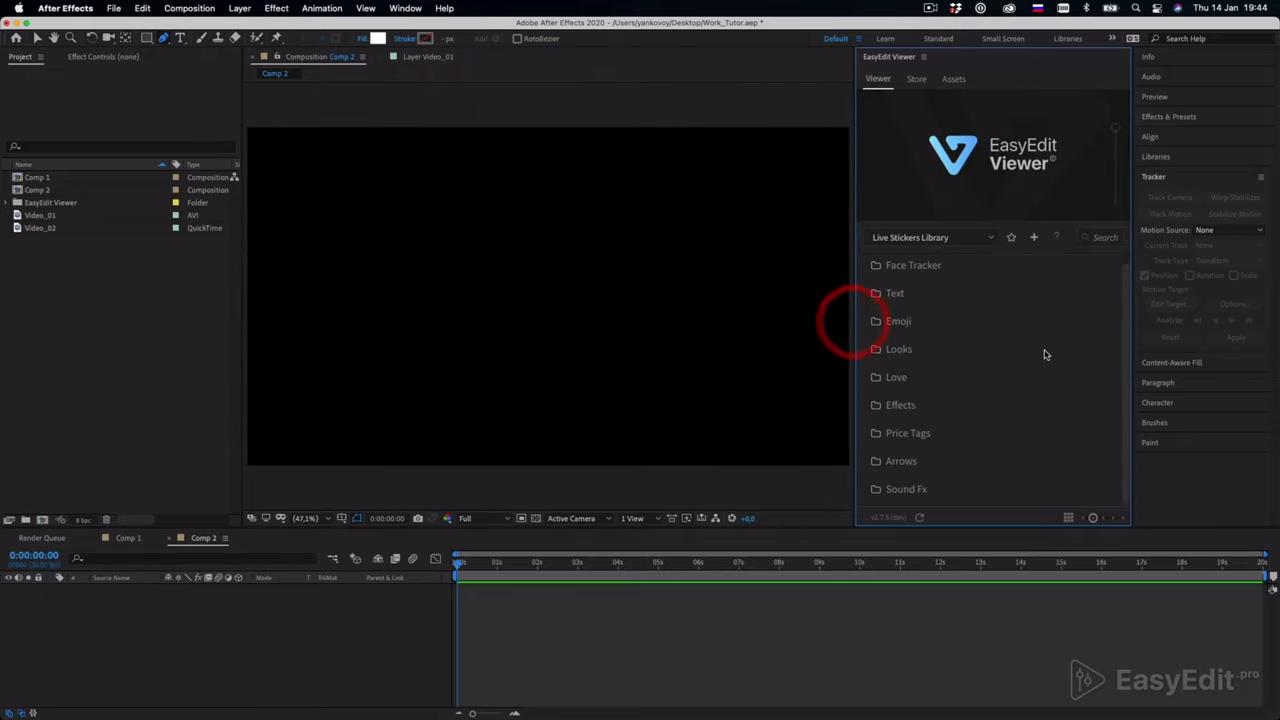
Import the Face Tracker template and open its Your_Video comp holding Video_02
left_click(912, 264)
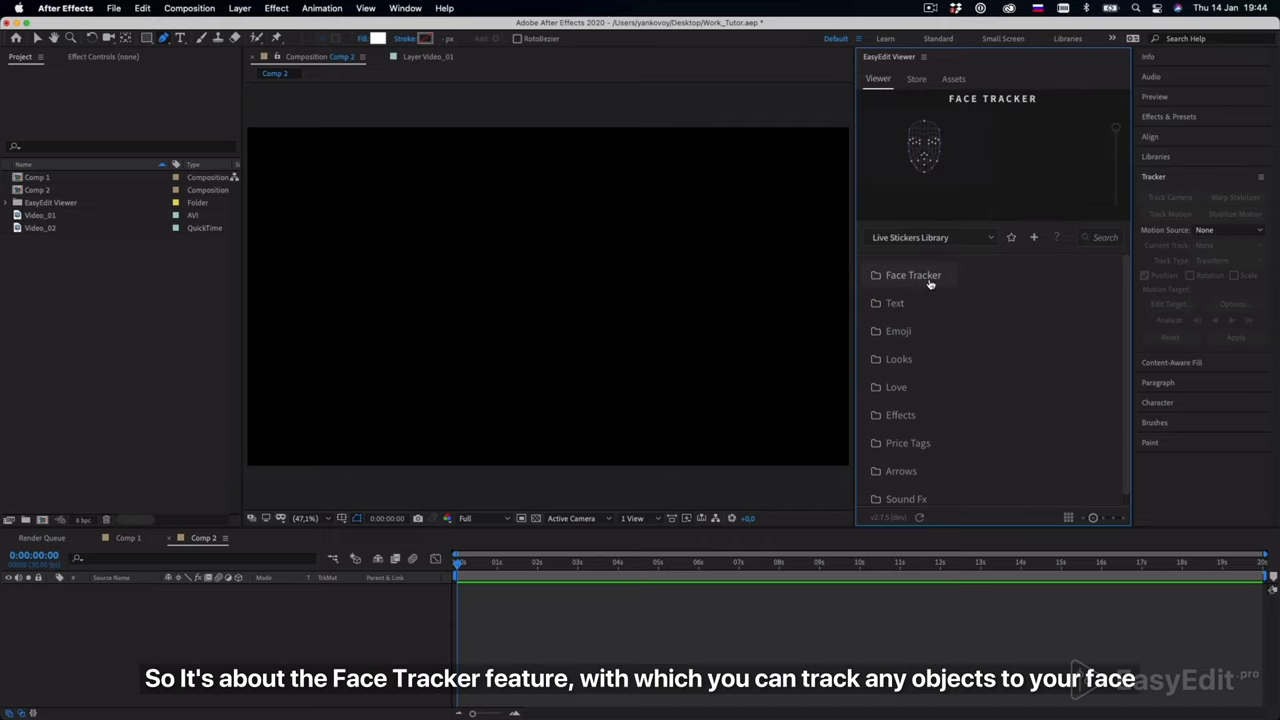
left_click(912, 276)
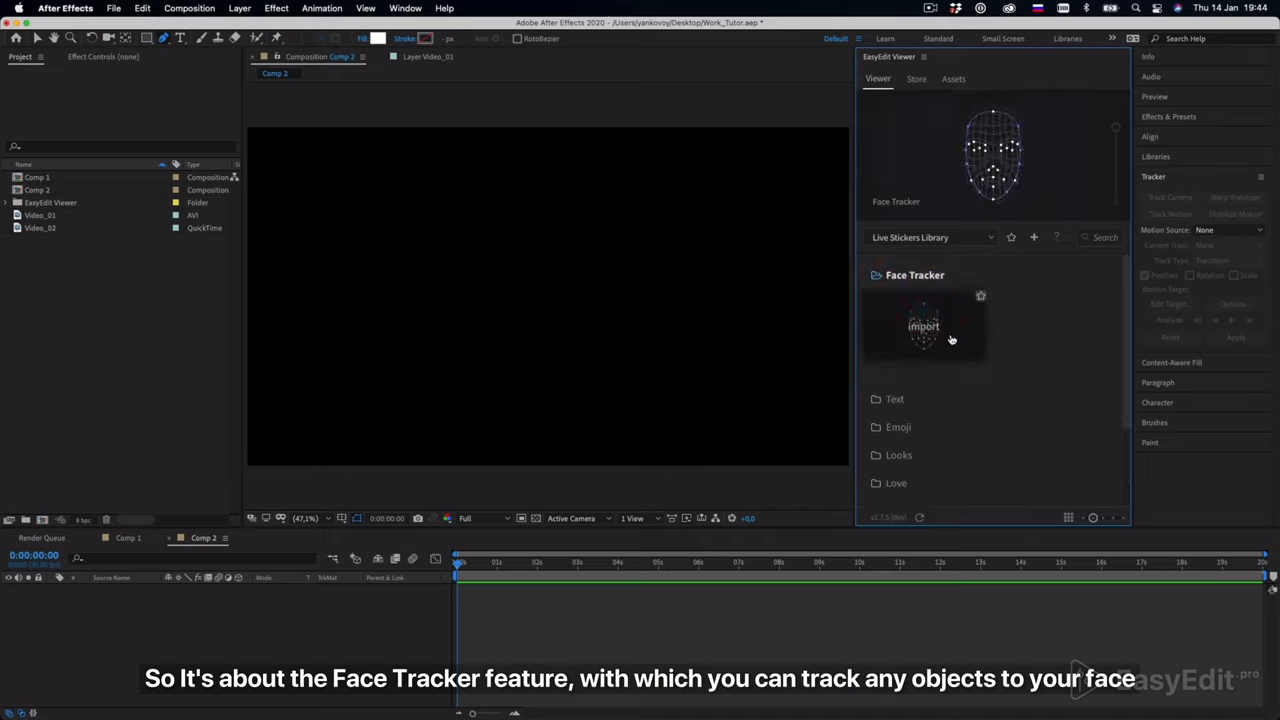
left_click(924, 326)
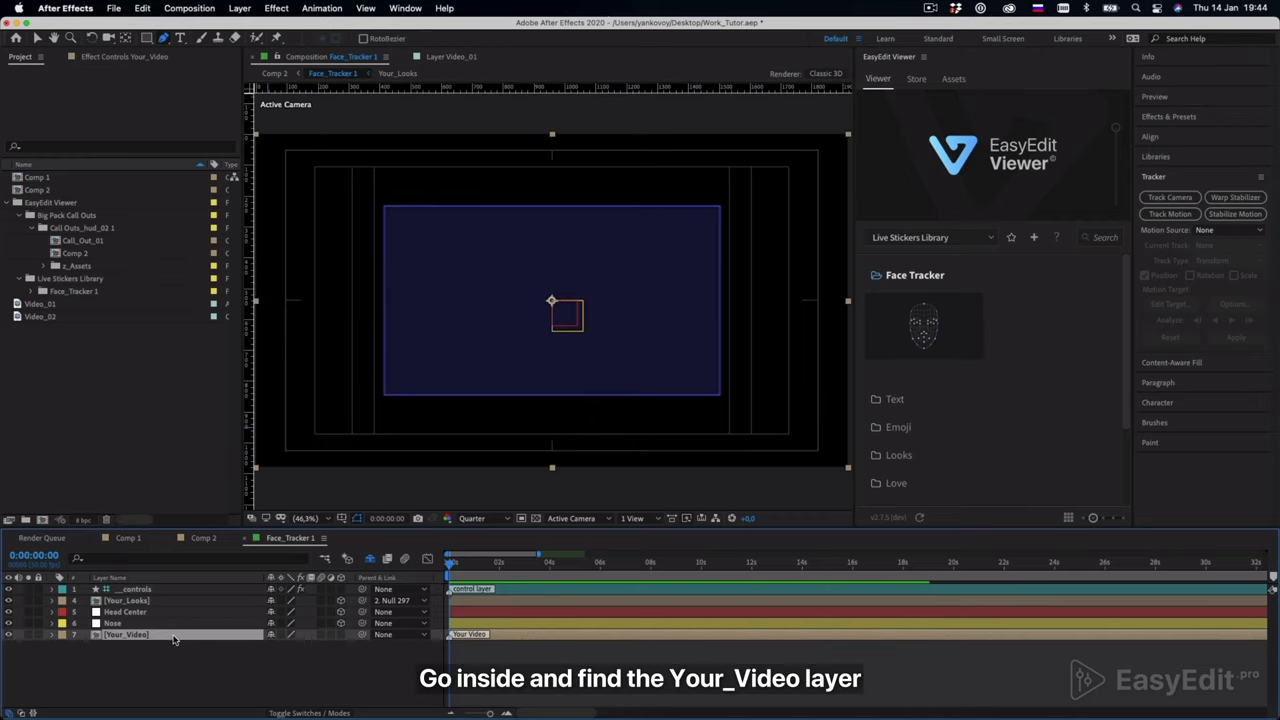
double_click(126, 634)
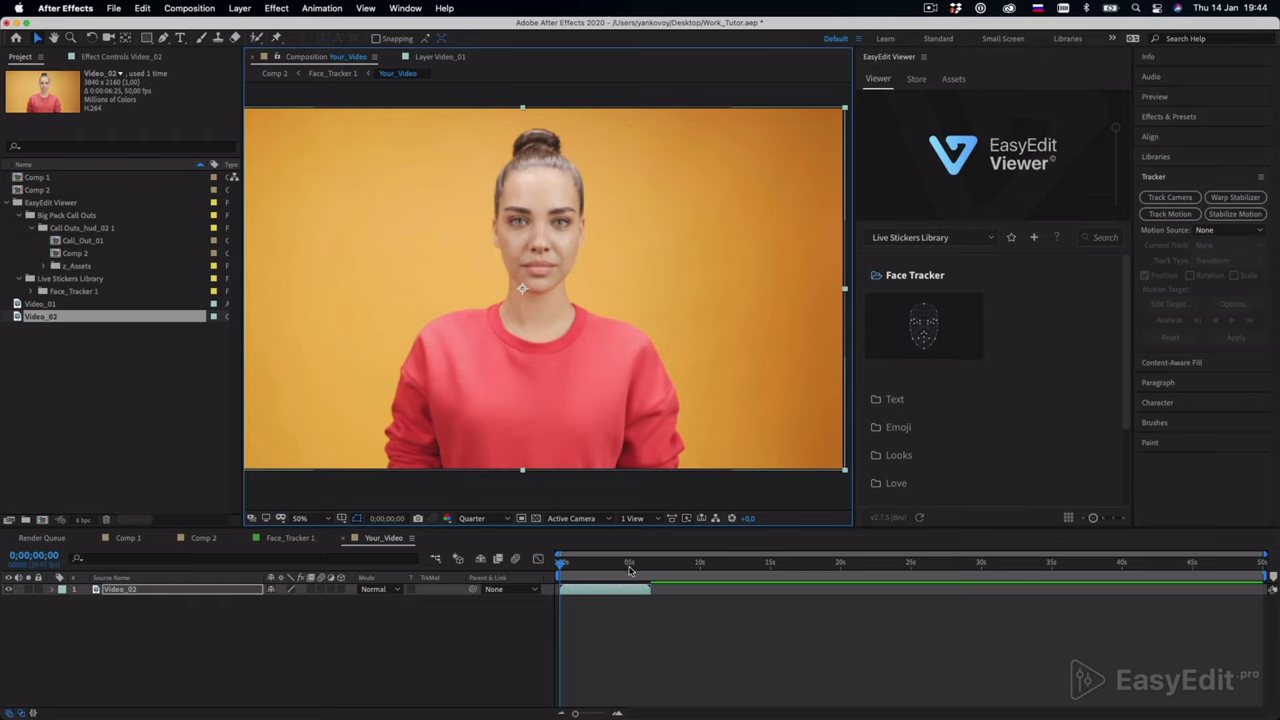
Return to Face_Tracker_1 to see the woman's footage in place of the placeholder
left_click_drag(560, 560, 648, 560)
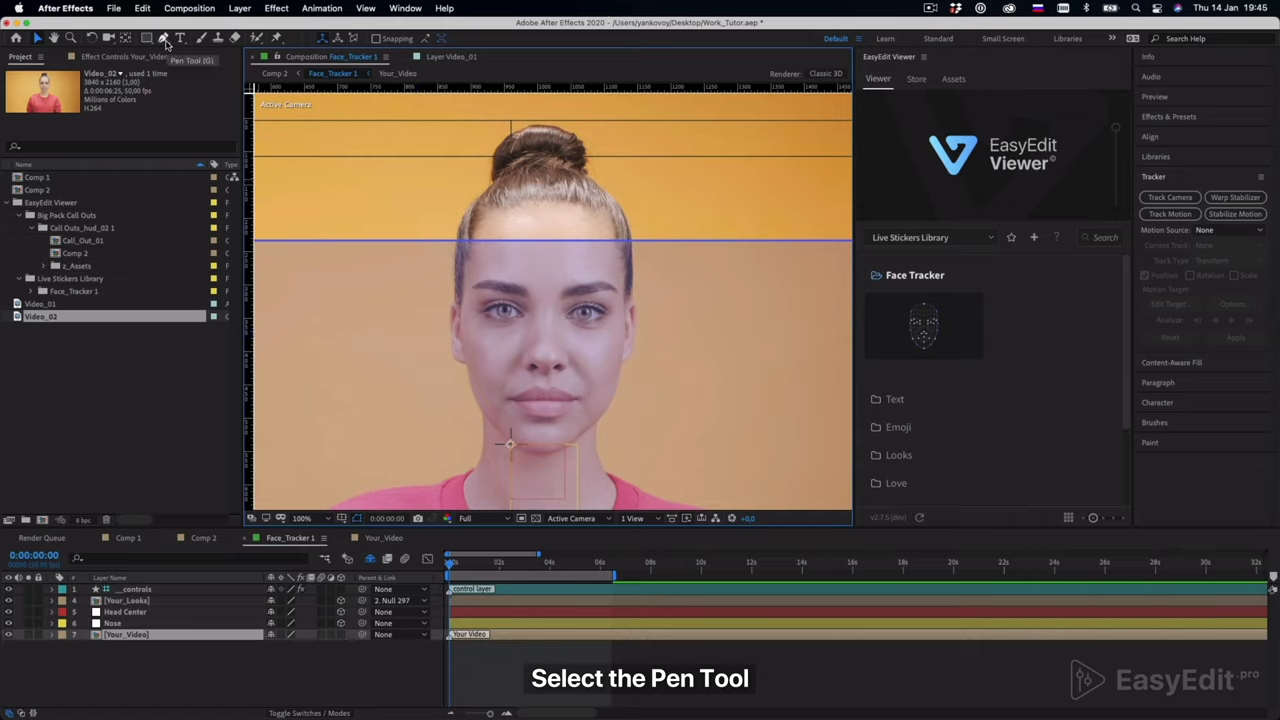
Draw a mask around the woman's face on the Your_Video layer
left_click(164, 38)
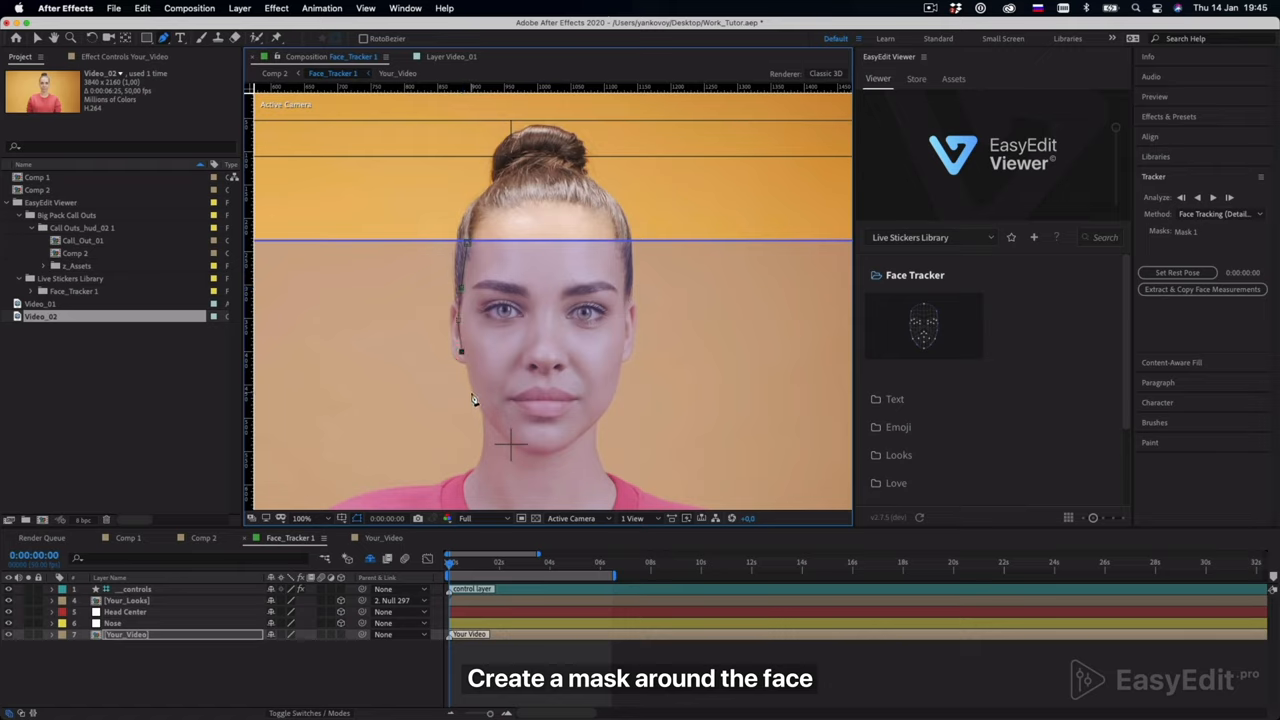
left_click(504, 436)
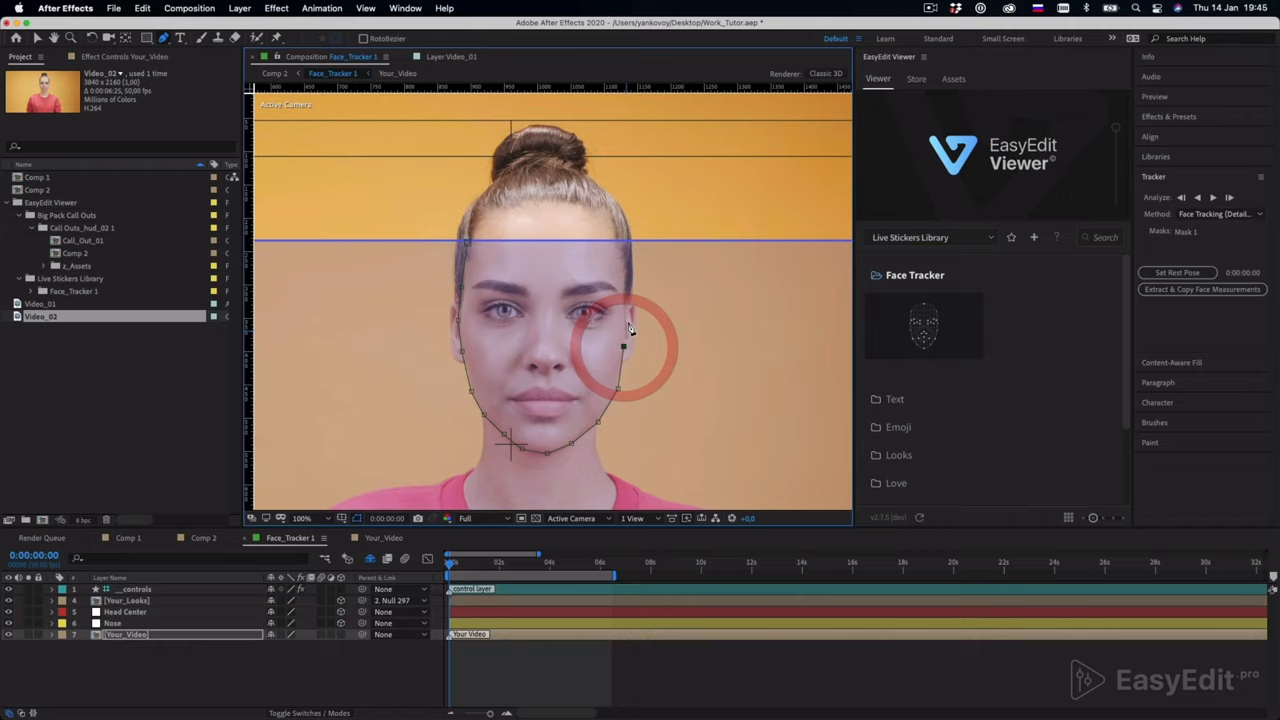
left_click_drag(620, 350, 628, 284)
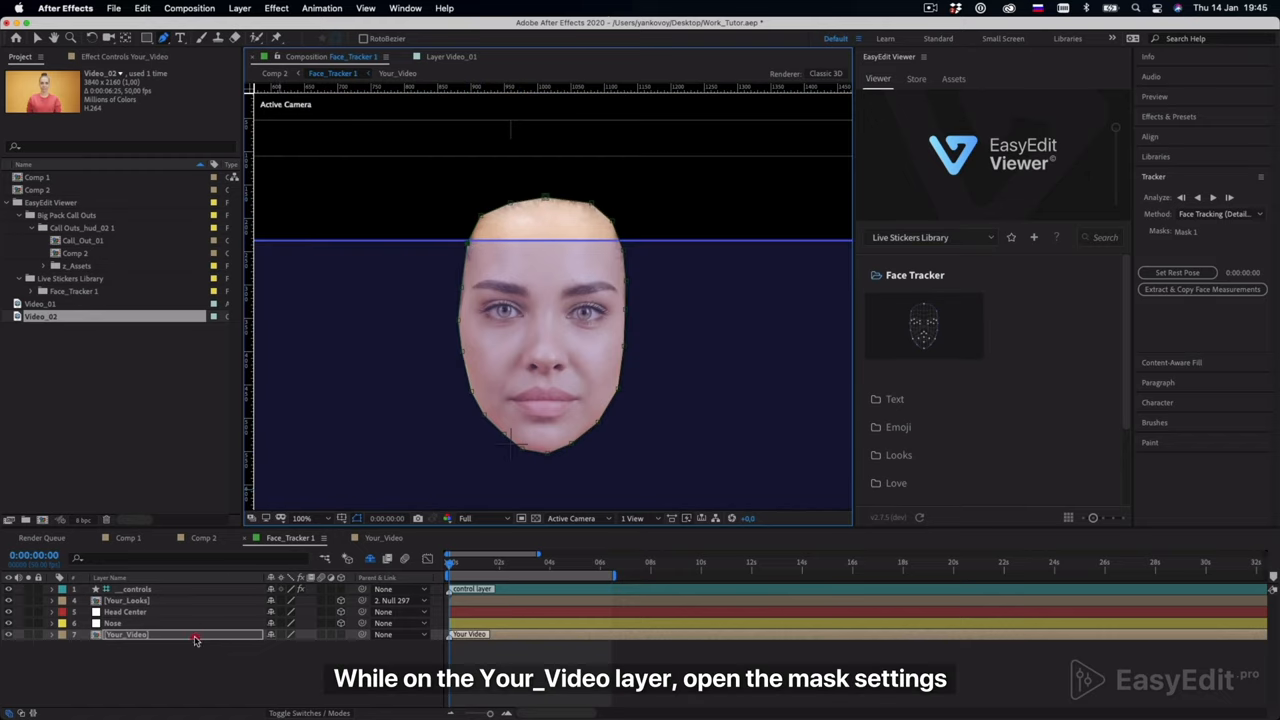
Set Mask 1's tracking method to Face Tracking (Detailed Features)
left_click(52, 634)
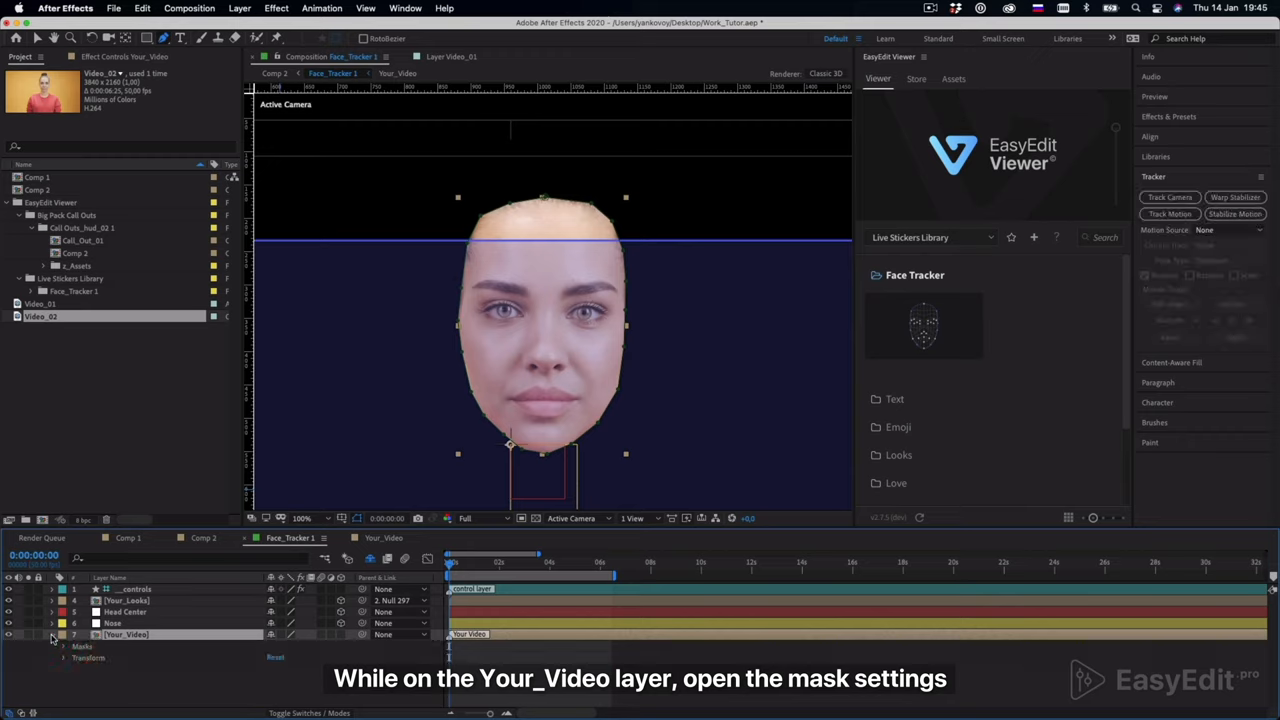
left_click(64, 646)
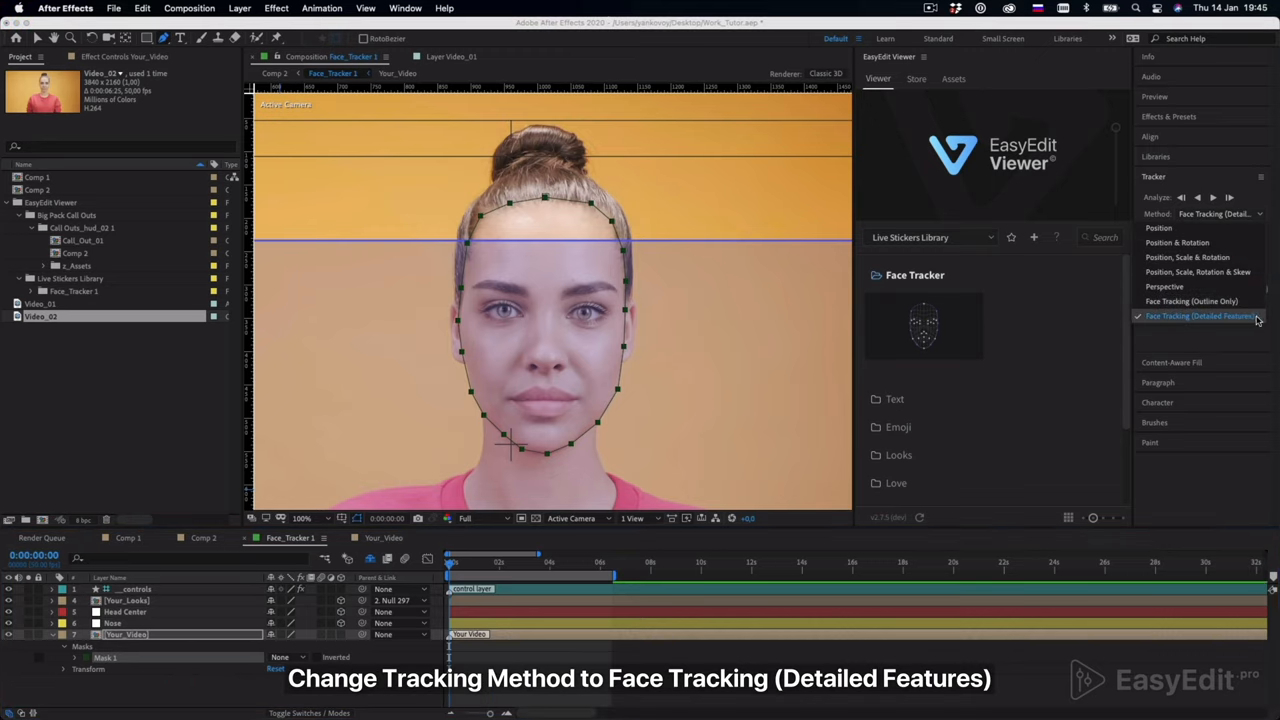
left_click(1196, 316)
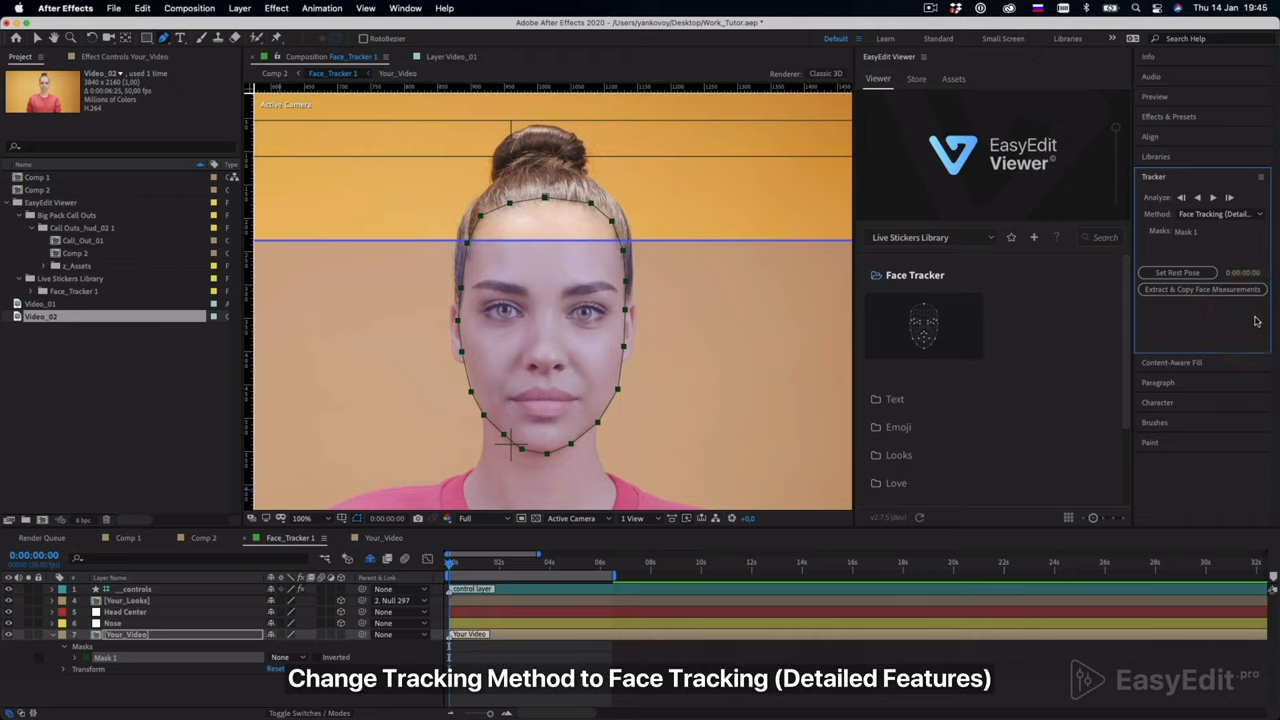
mouse_move(1212, 198)
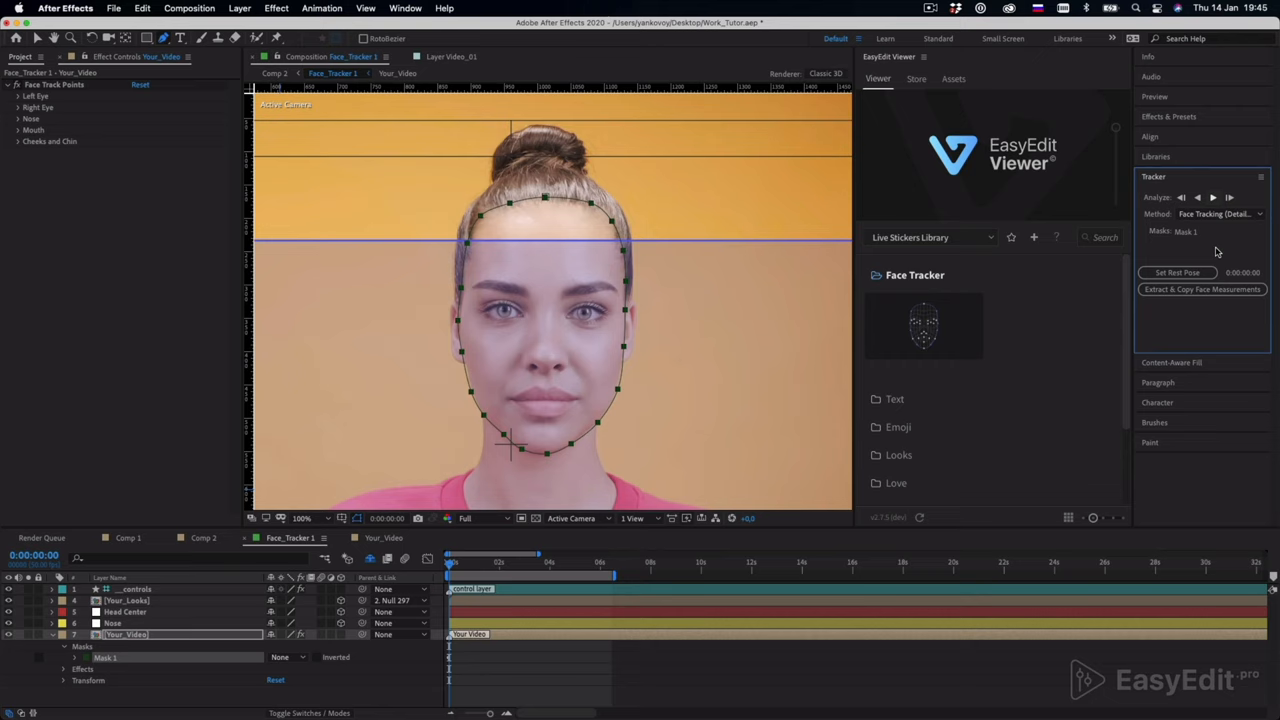
Analyze the face forward, set the rest pose and extract the face measurements
left_click(1212, 198)
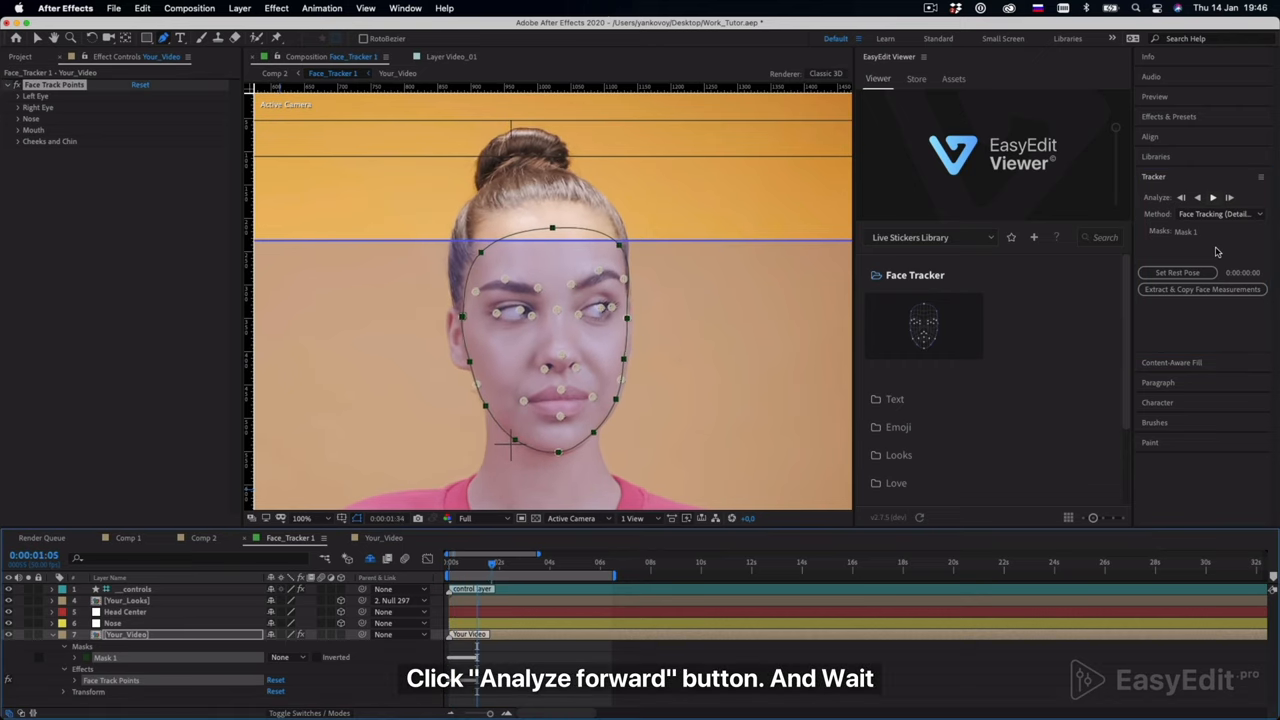
left_click(1228, 198)
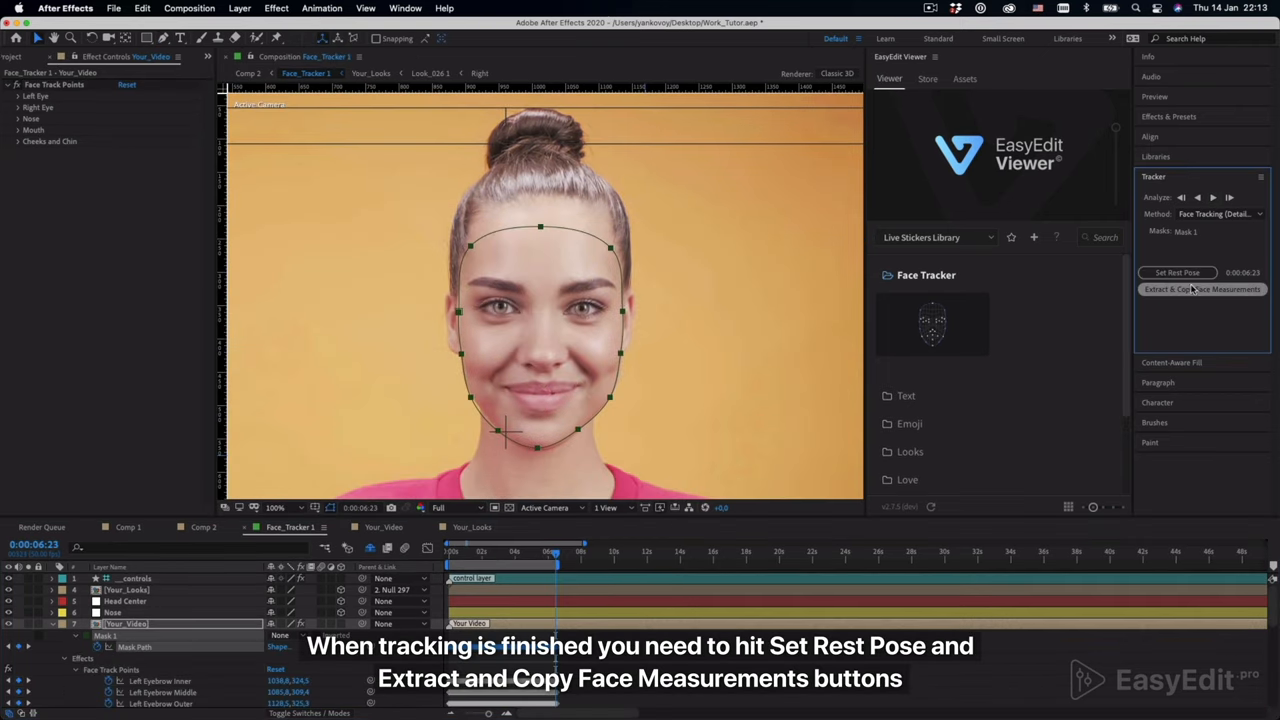
left_click(1202, 288)
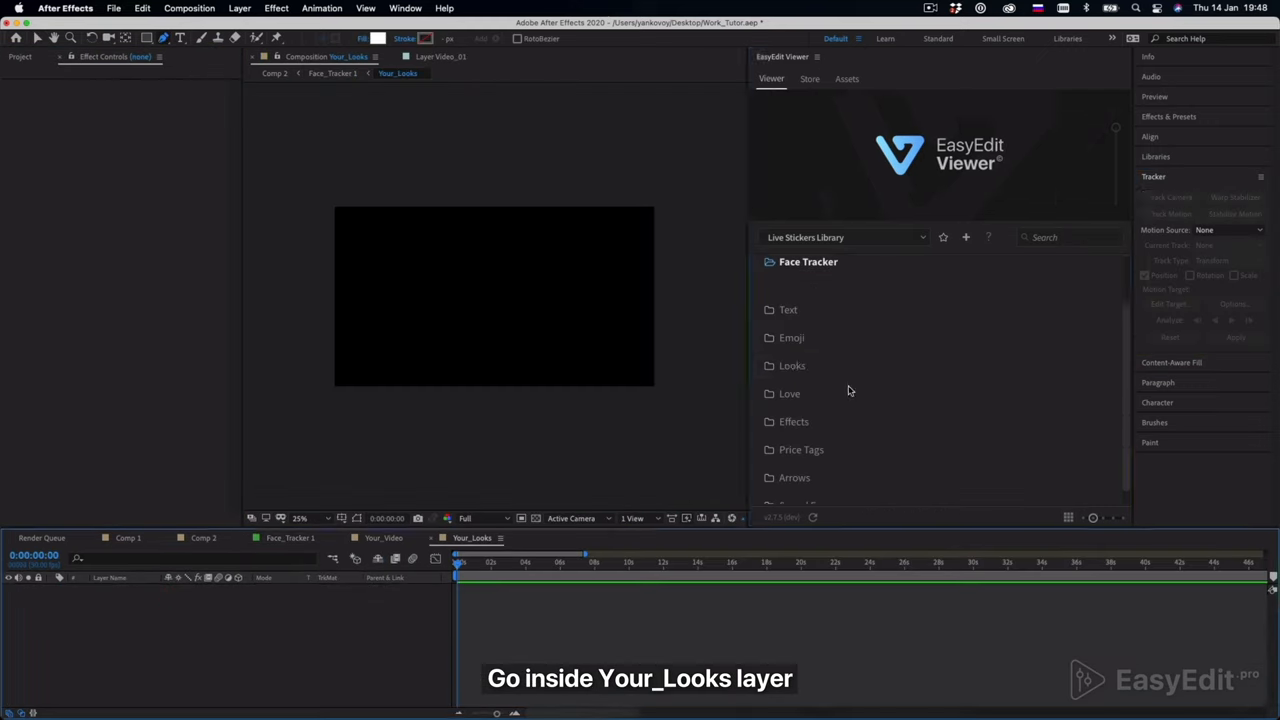
Import the purple cartoon eyes sticker Look_024 from the Looks category
left_click(792, 364)
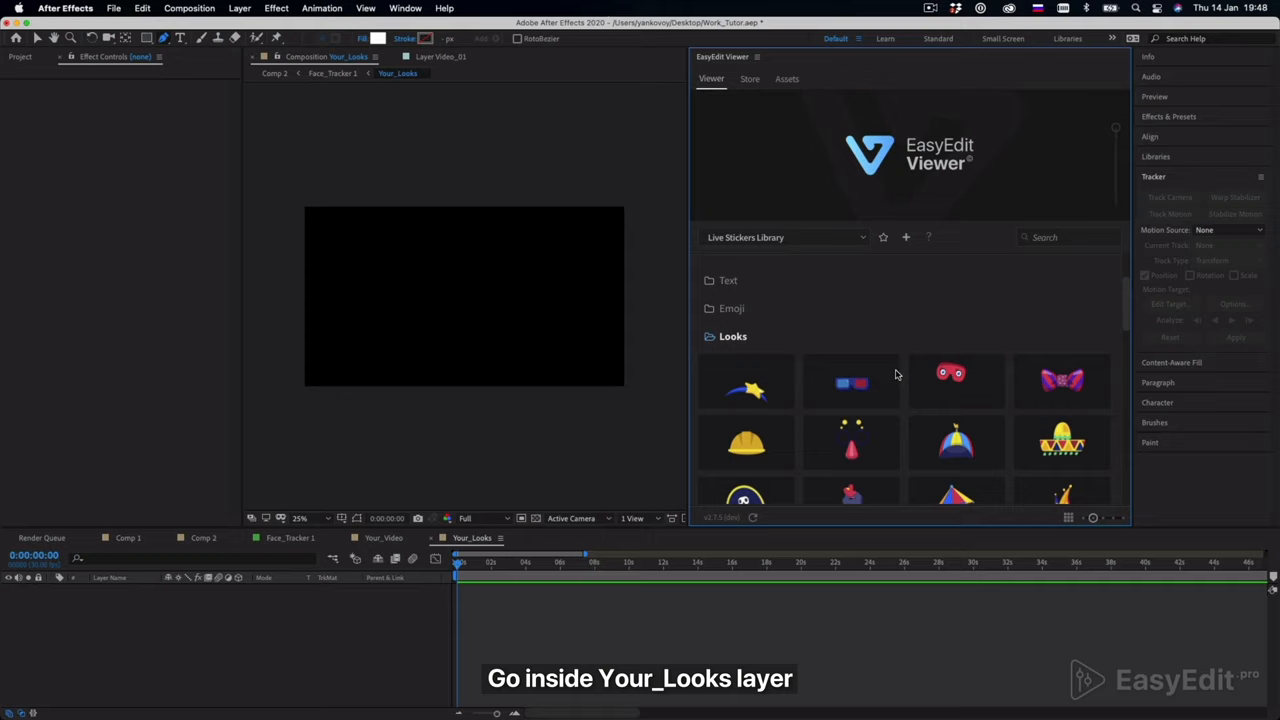
scroll("down", 3)
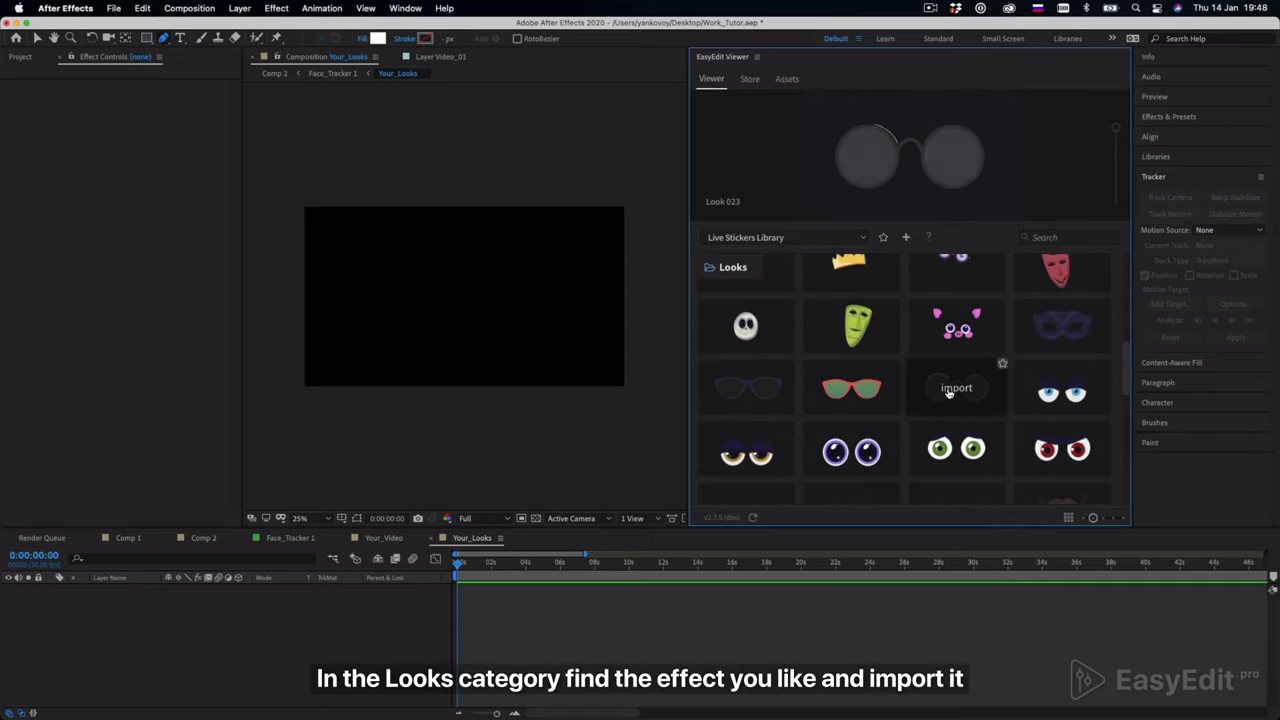
left_click(956, 388)
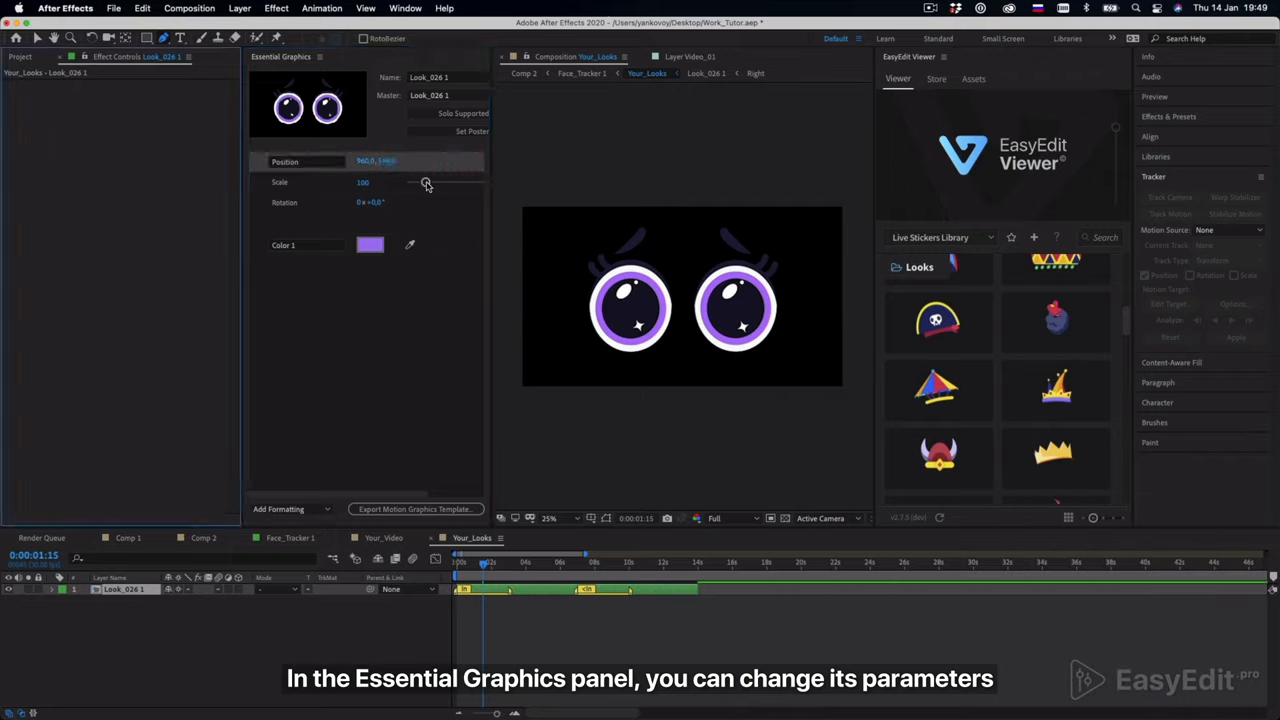
Keep the cartoon eyes at full scale and recolour Color 1 to green
left_click_drag(428, 182, 418, 182)
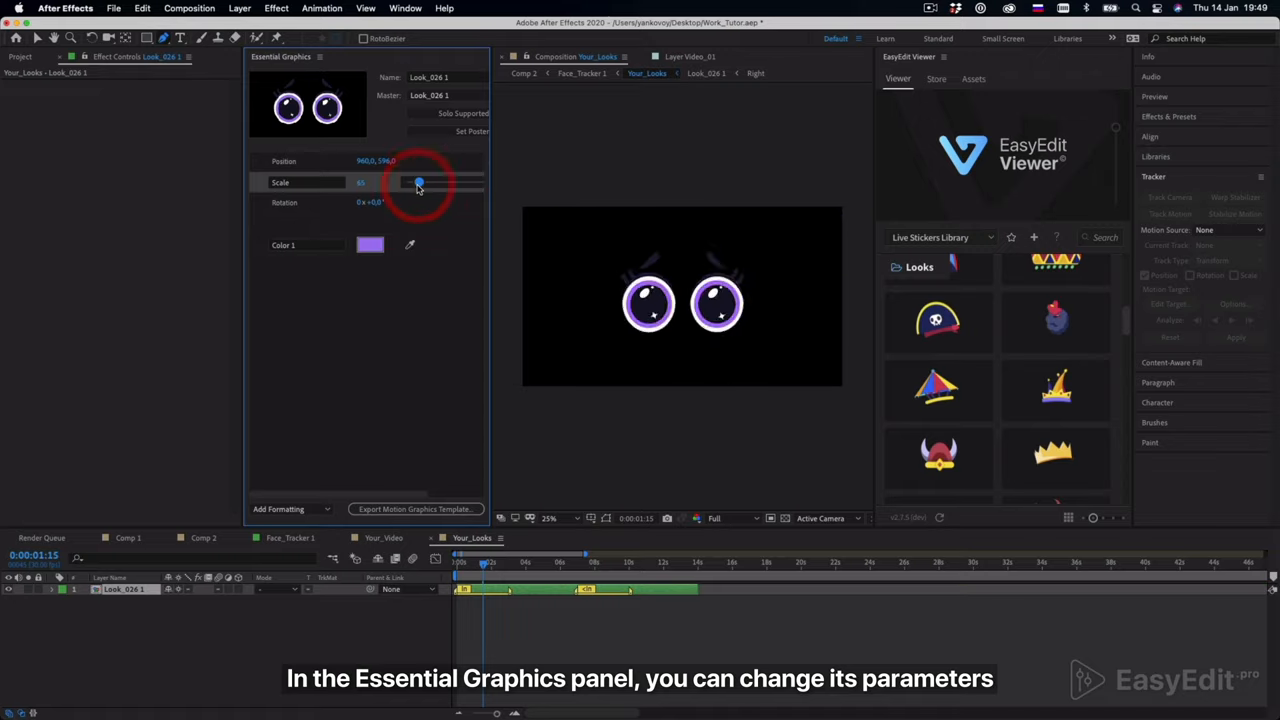
left_click_drag(420, 184, 424, 184)
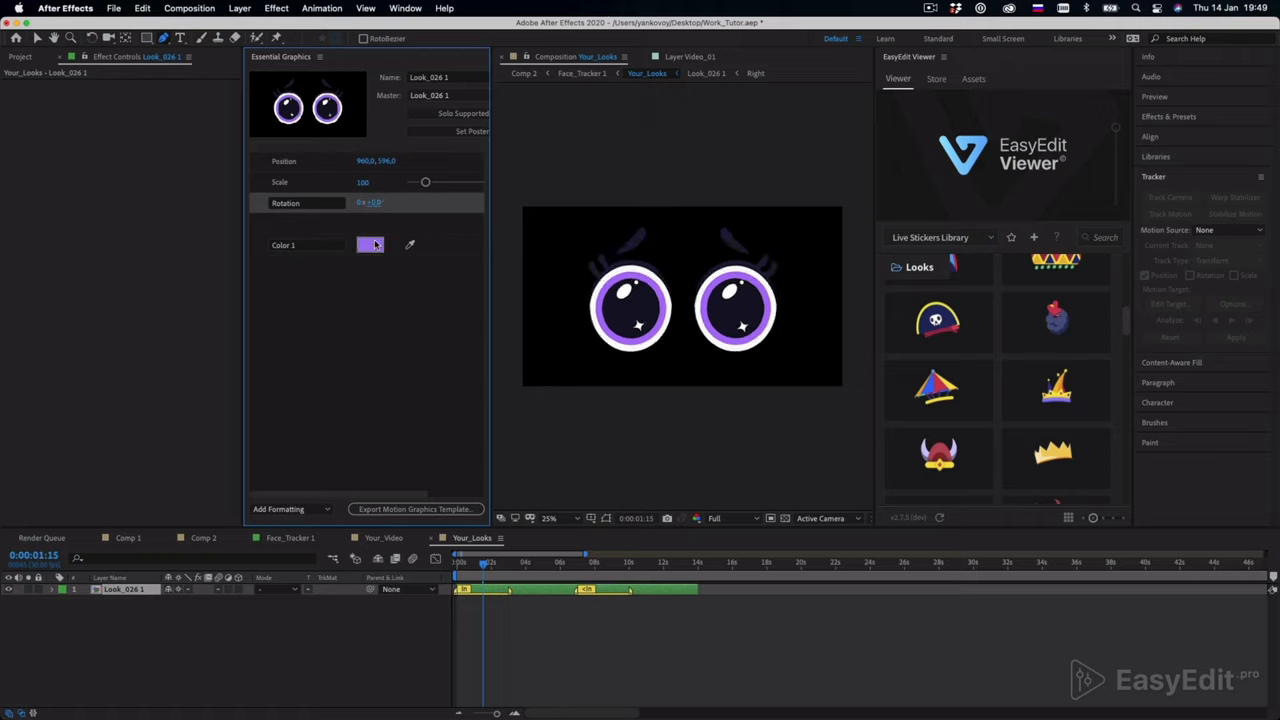
left_click(368, 244)
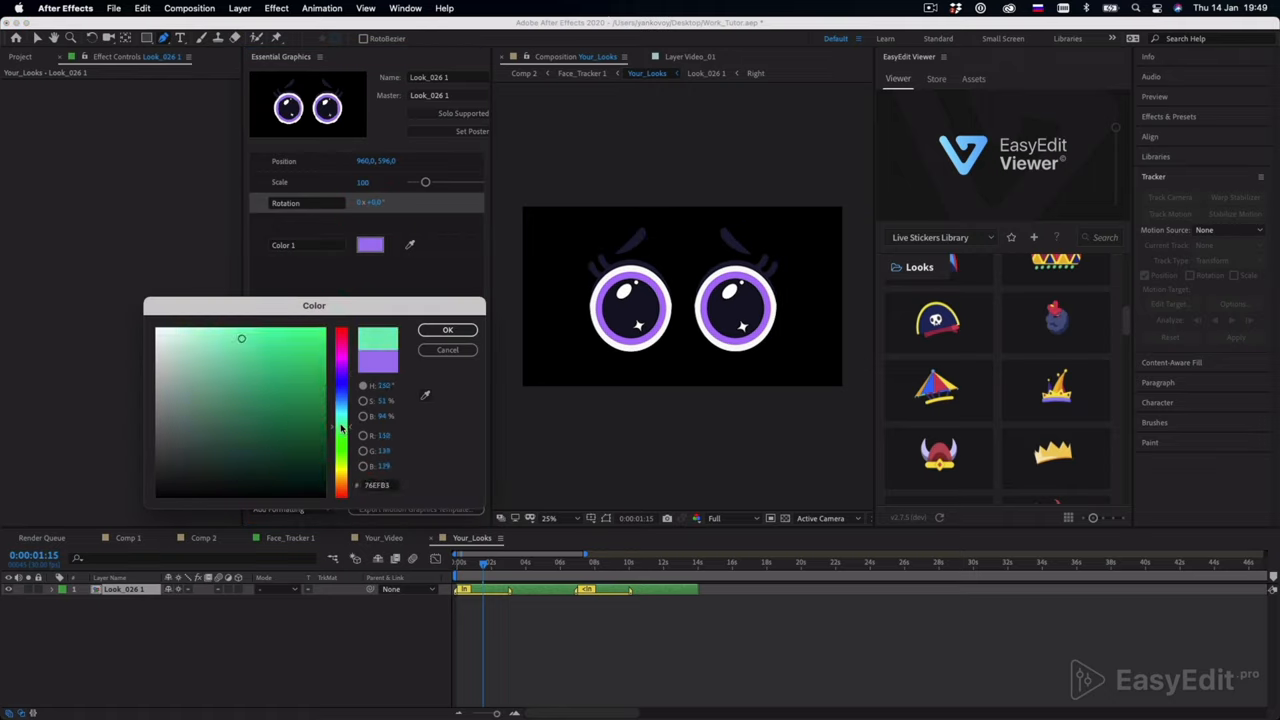
left_click(448, 330)
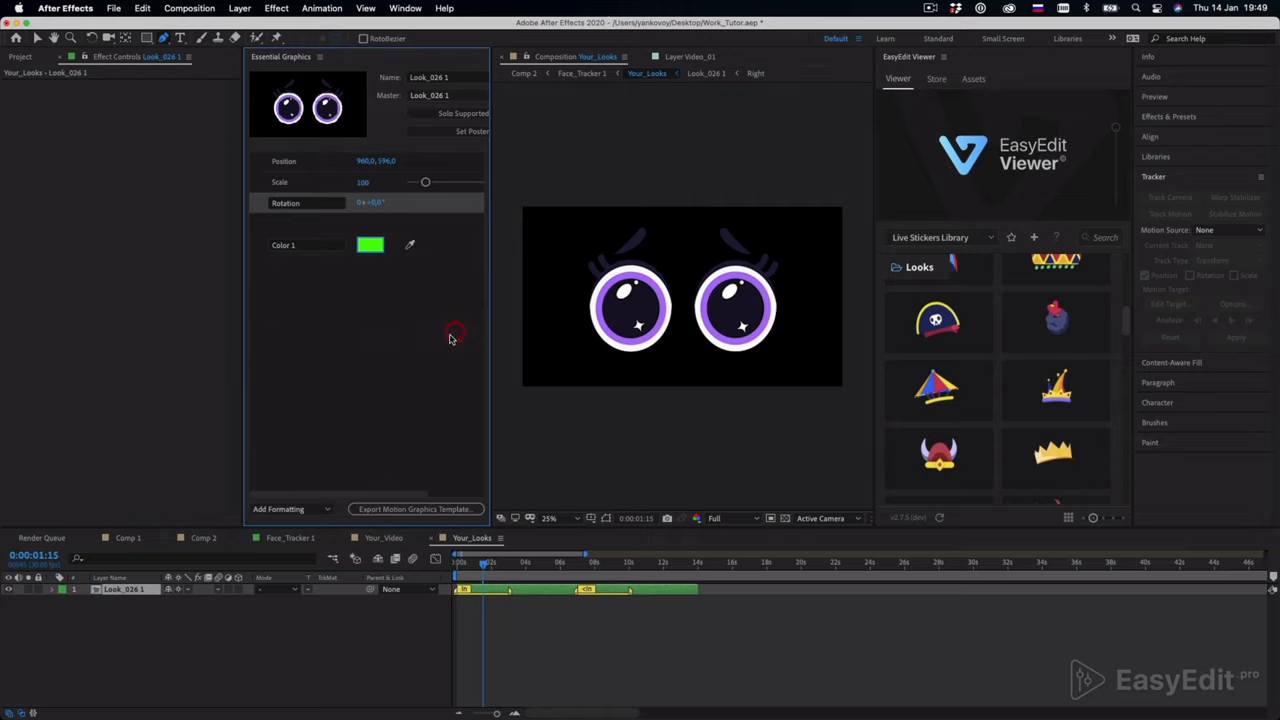
Change the eye colour to orange and return to the Face Tracker comp
left_click(370, 244)
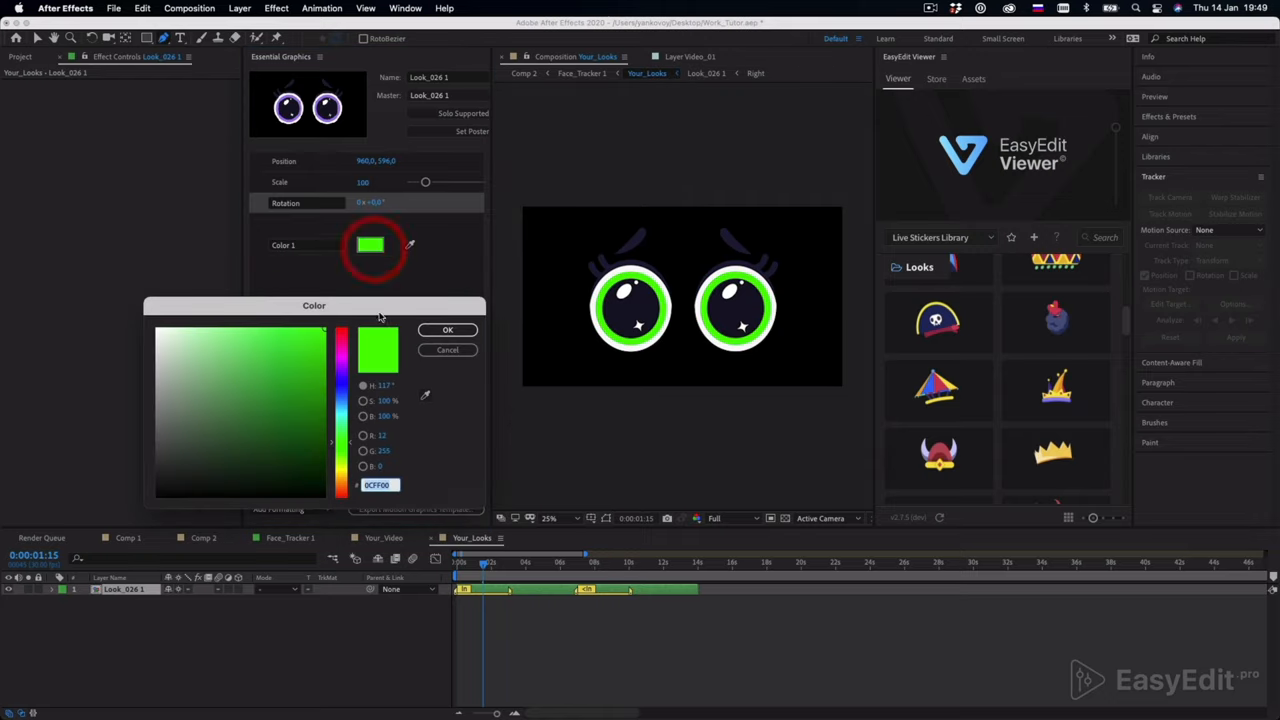
left_click(448, 330)
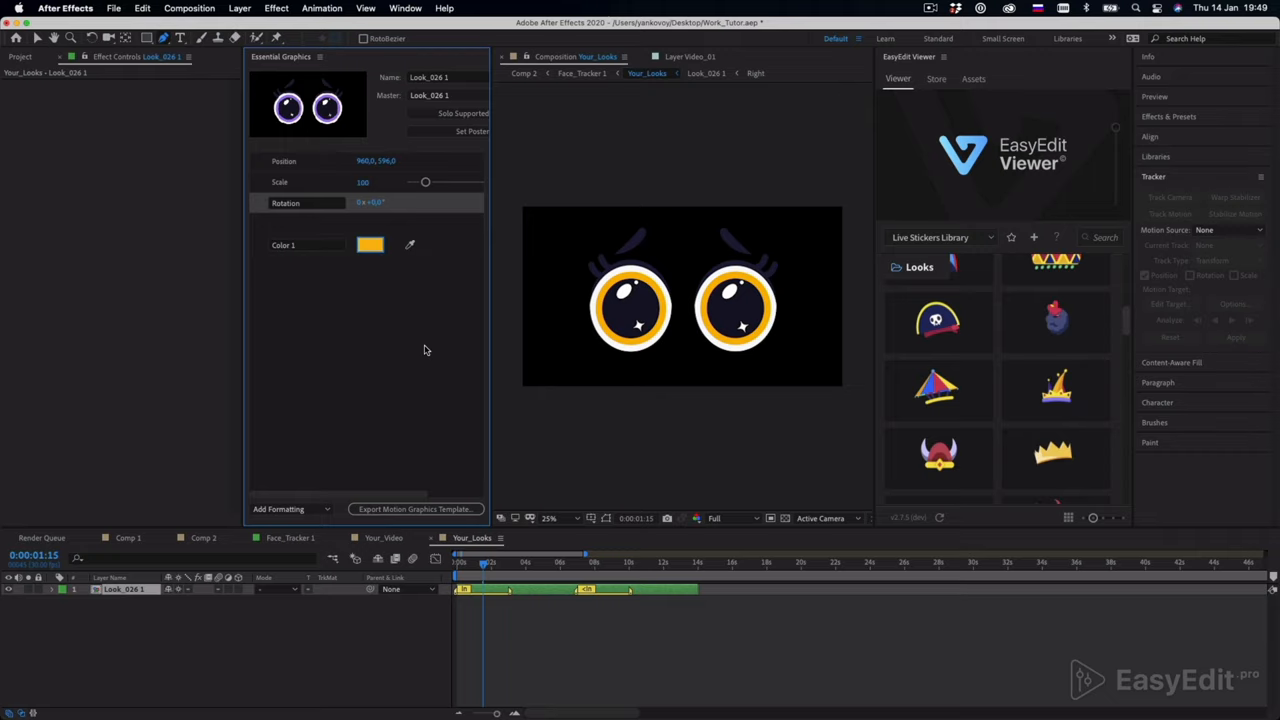
mouse_move(430, 530)
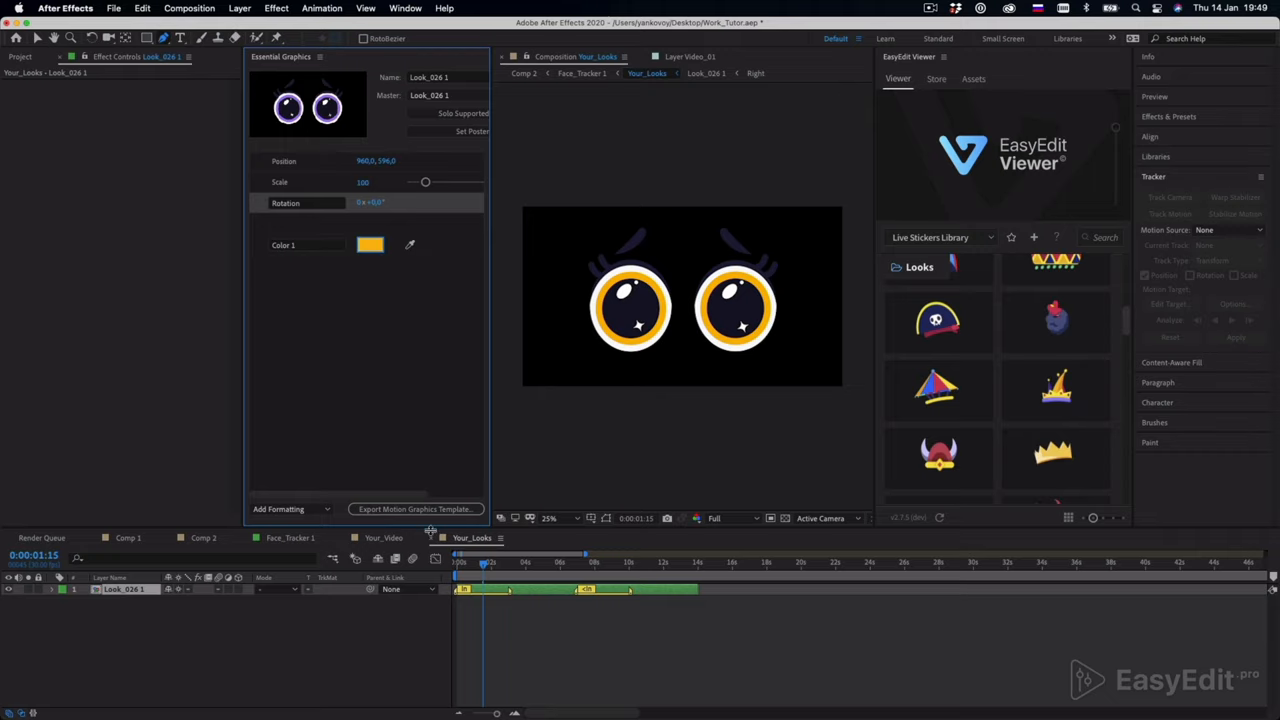
left_click(580, 56)
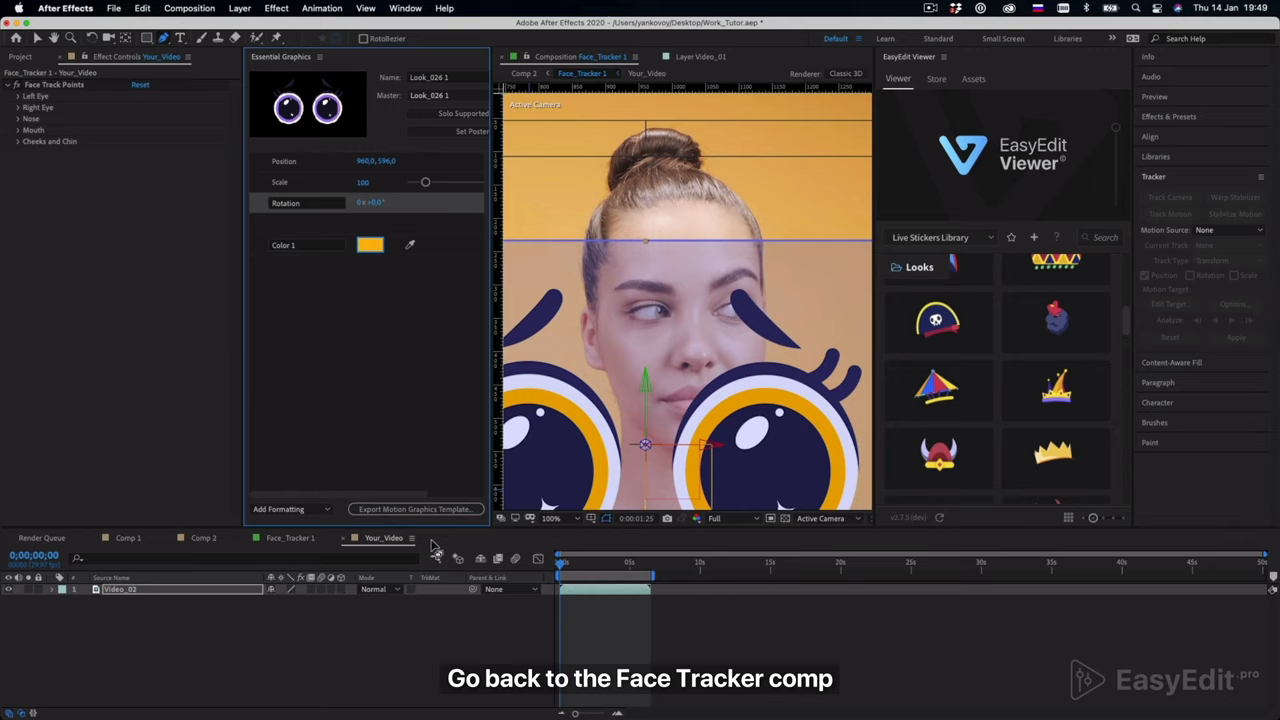
mouse_move(318, 62)
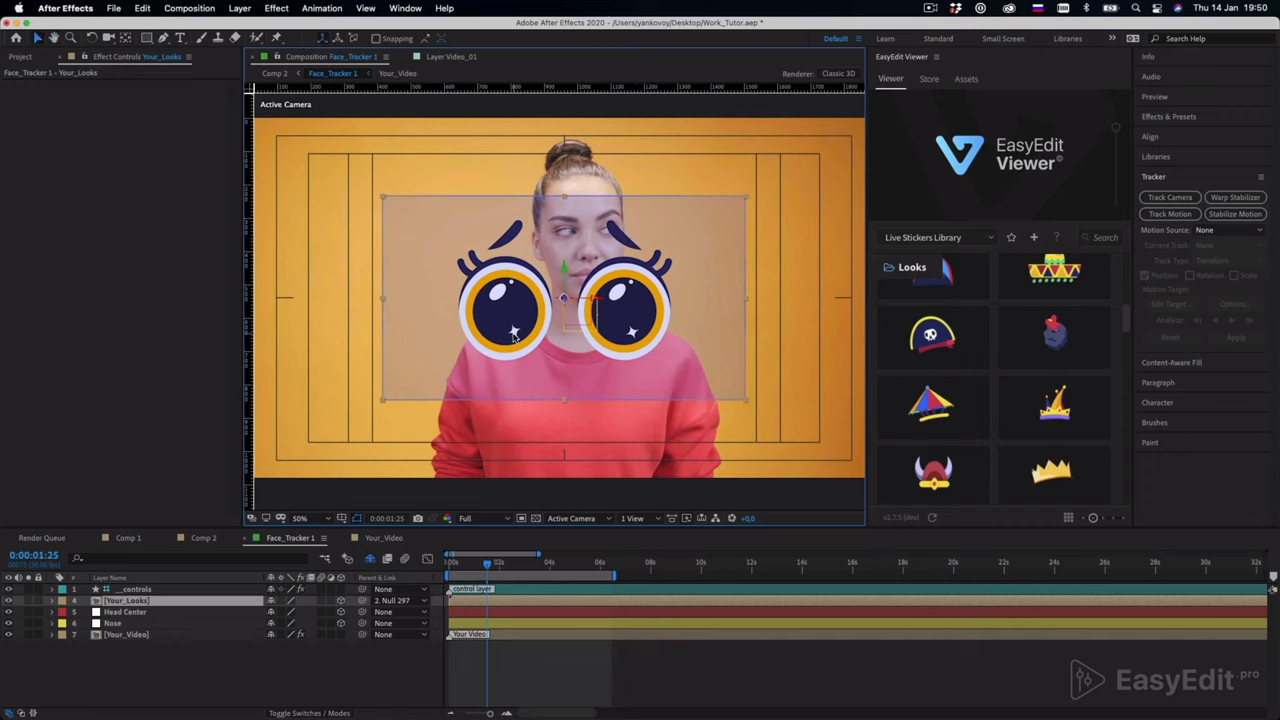
On the _controls layer, switch off the expression and head-centre position options
left_click(136, 588)
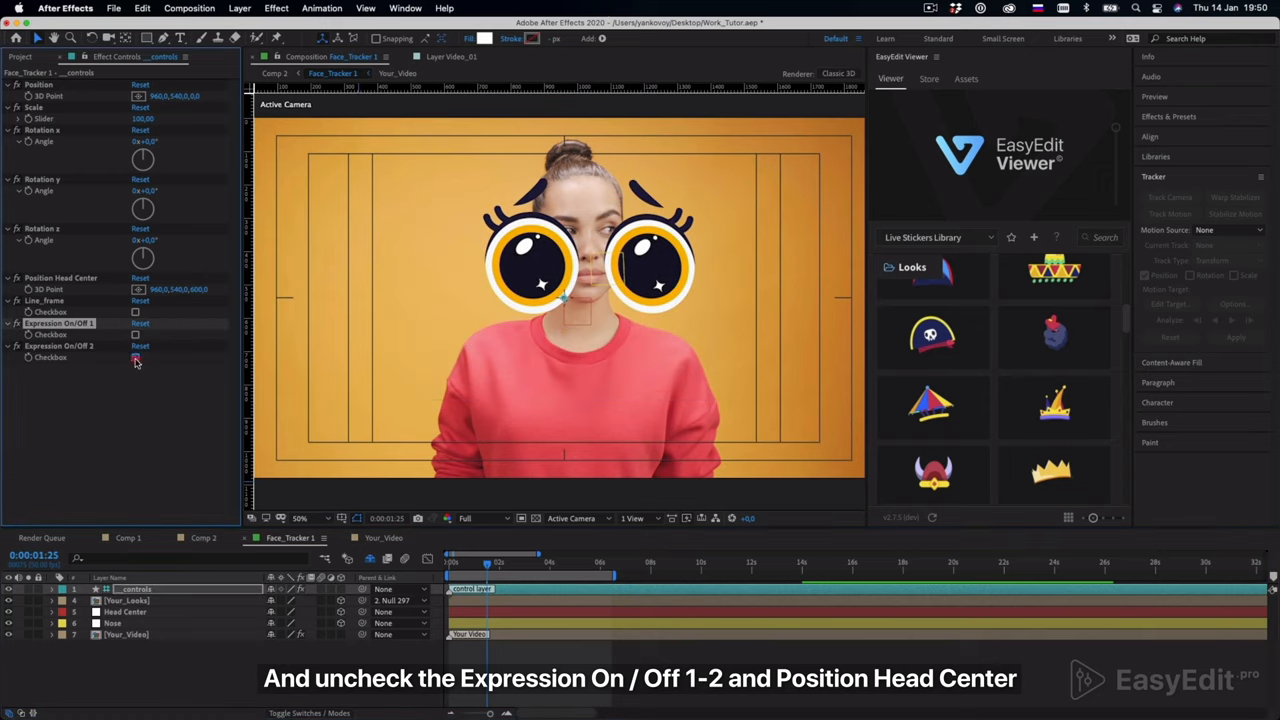
left_click(136, 356)
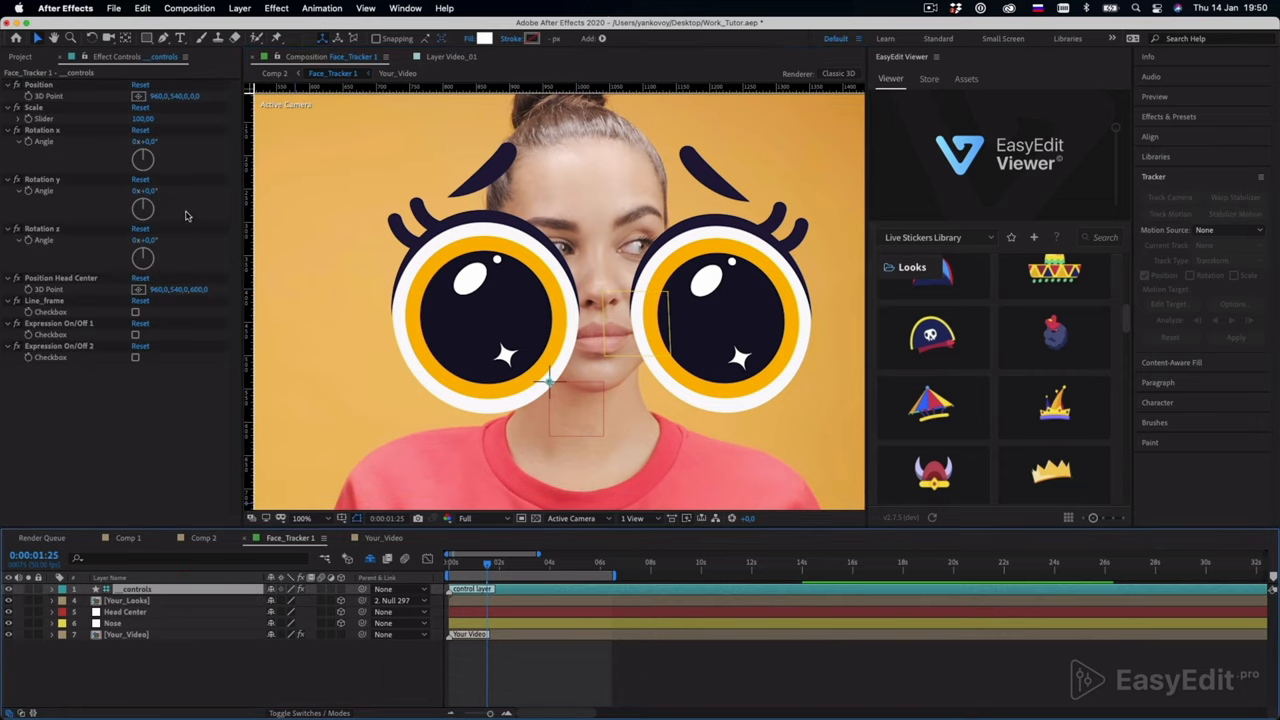
mouse_move(68, 118)
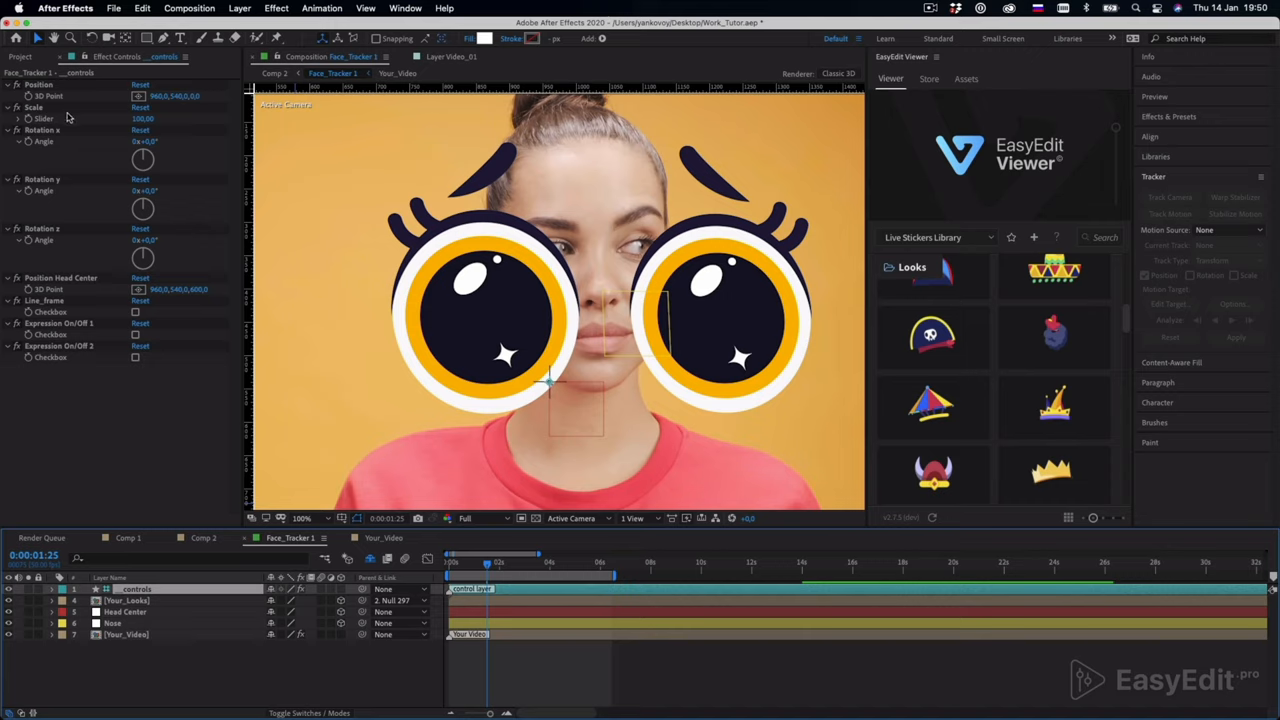